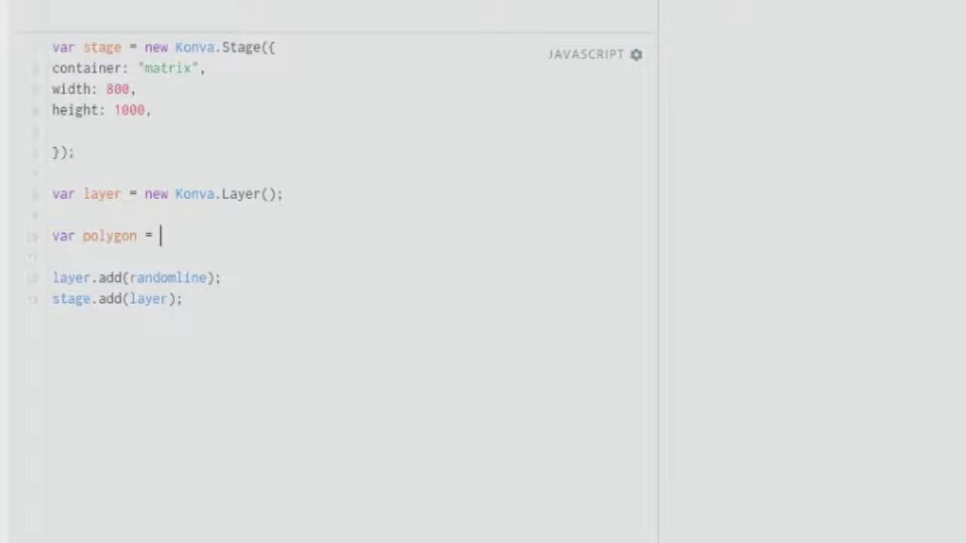
Start a new Konva.Line with an empty options object.
text(new)
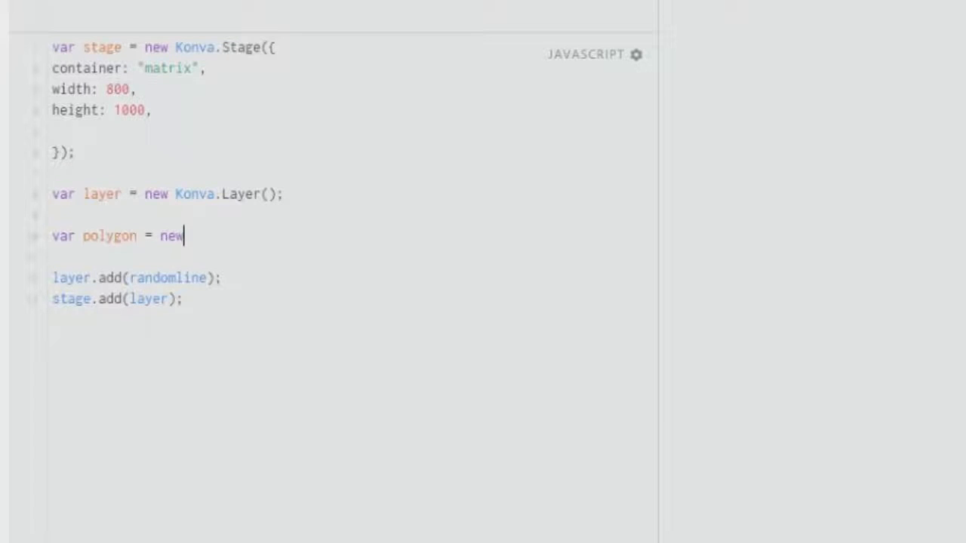
text(Ko)
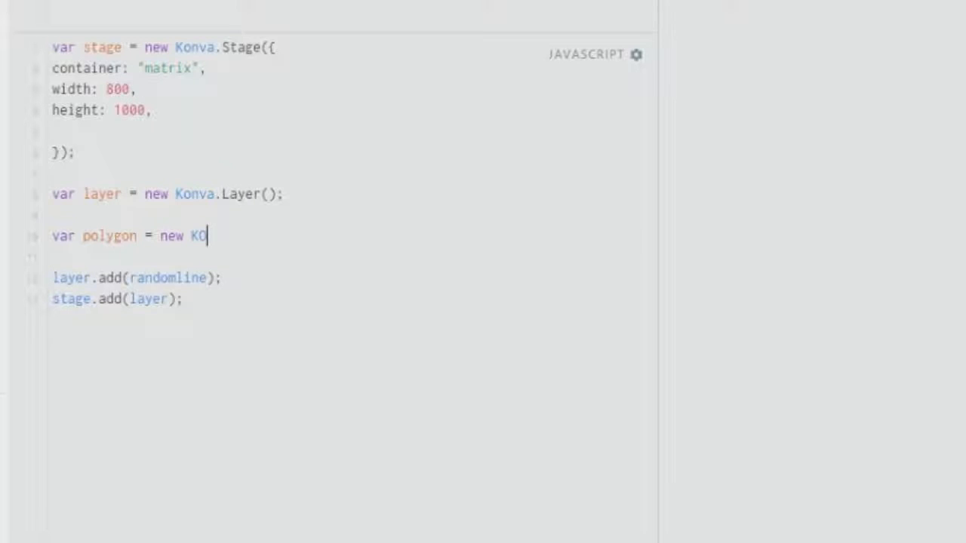
text(onva.Lin)
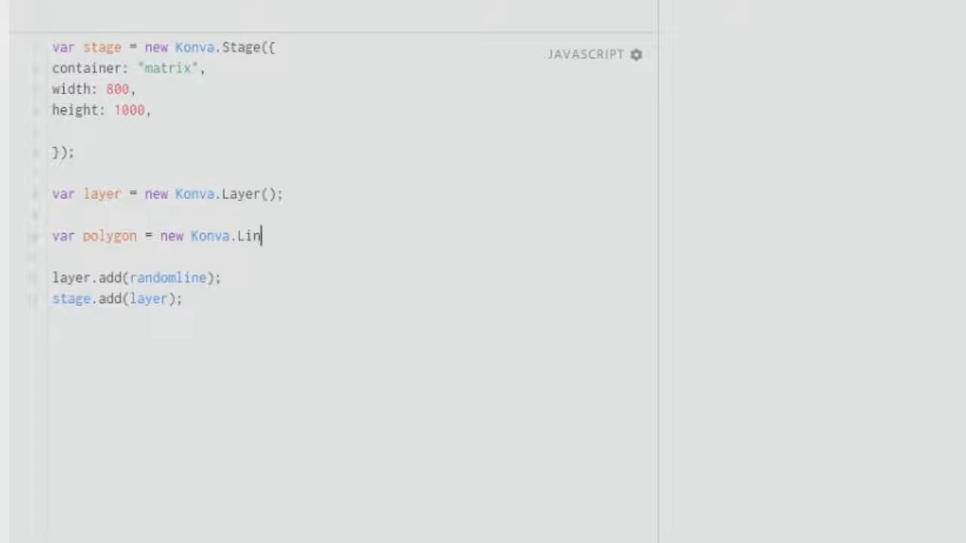
text(e)
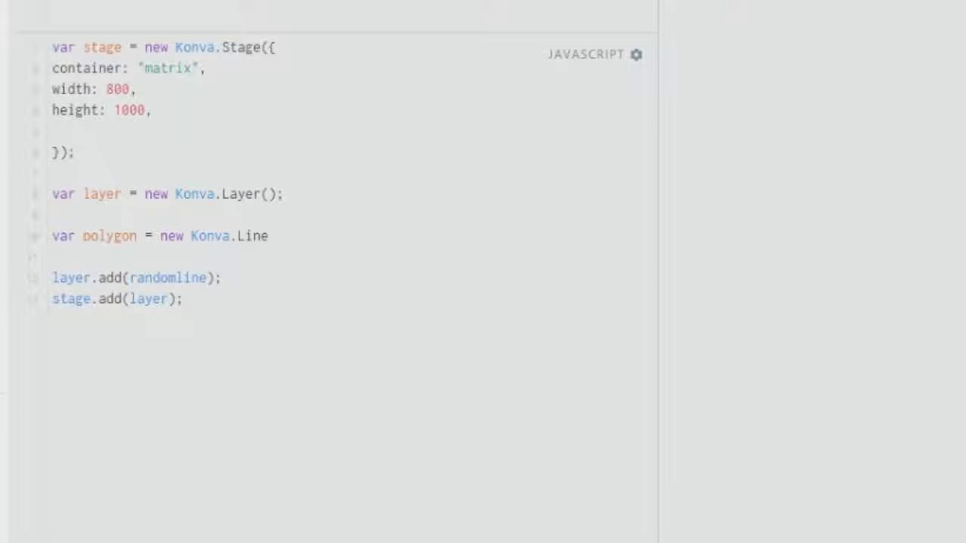
text(();)
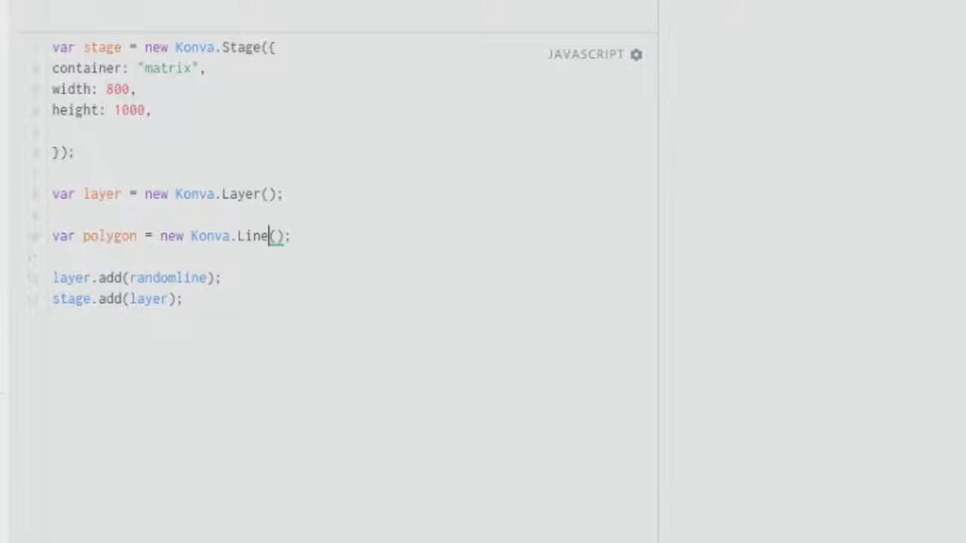
text({})
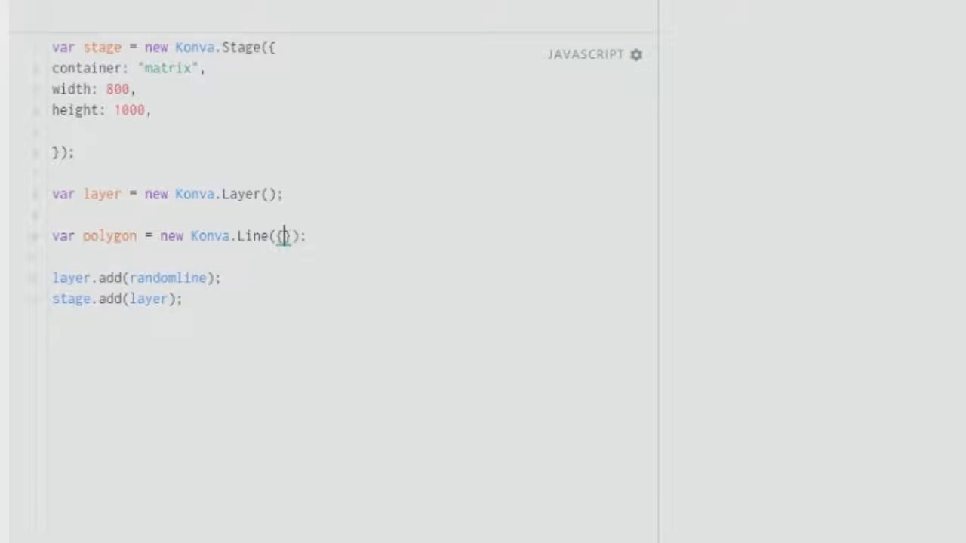
key(Enter)
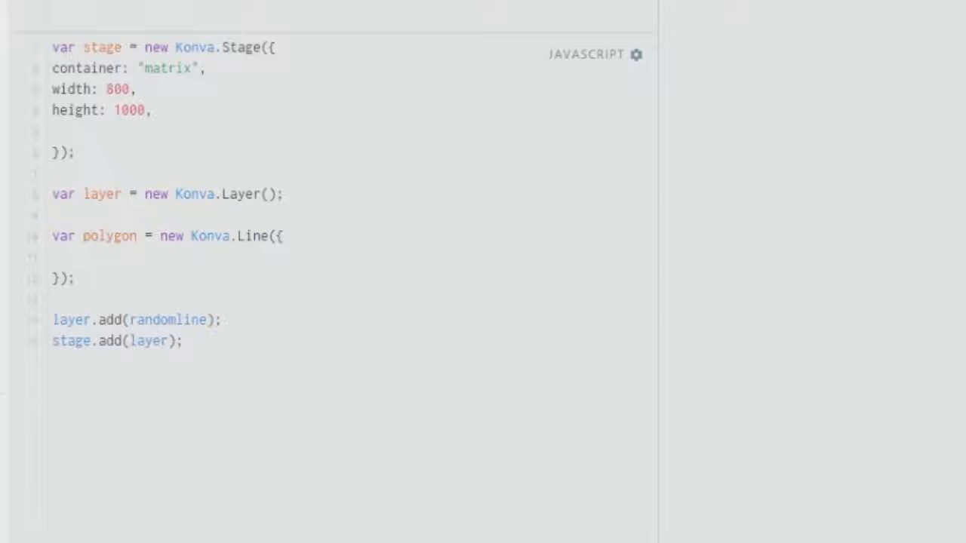
Give the line a position of x 20 and 20.
text(x:)
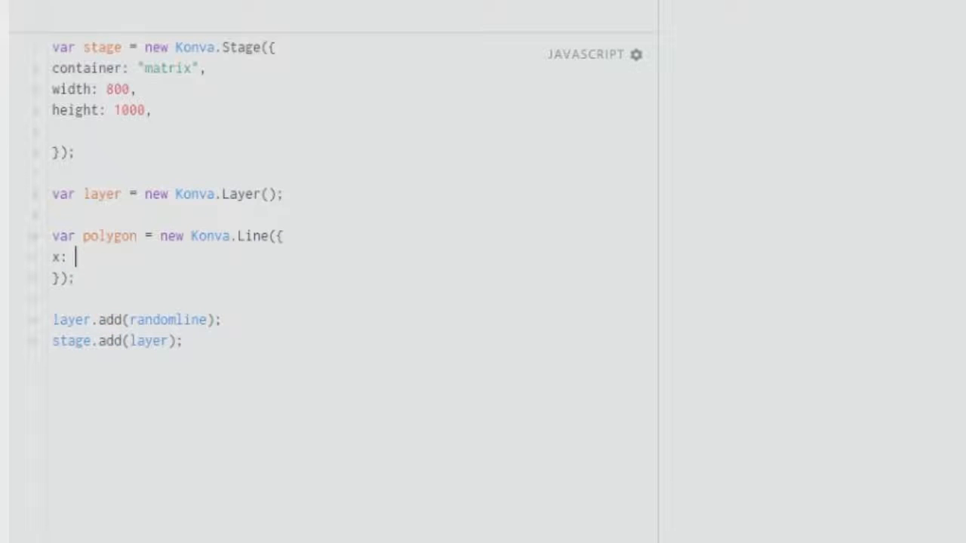
text(20)
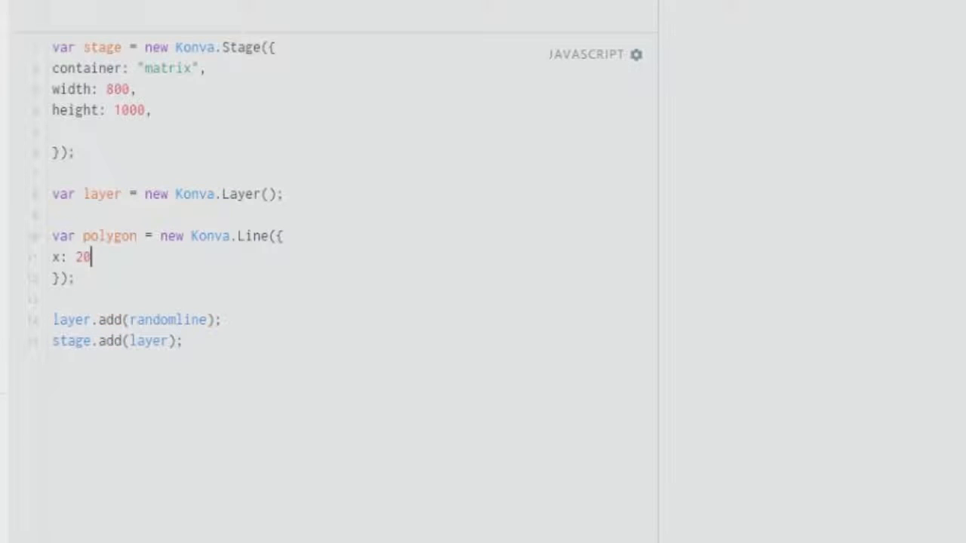
text(,)
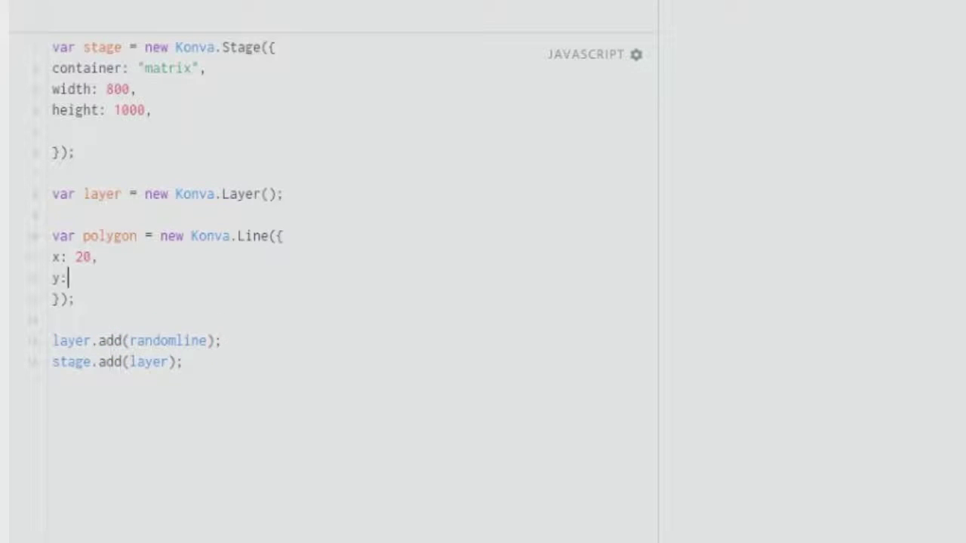
text(20,)
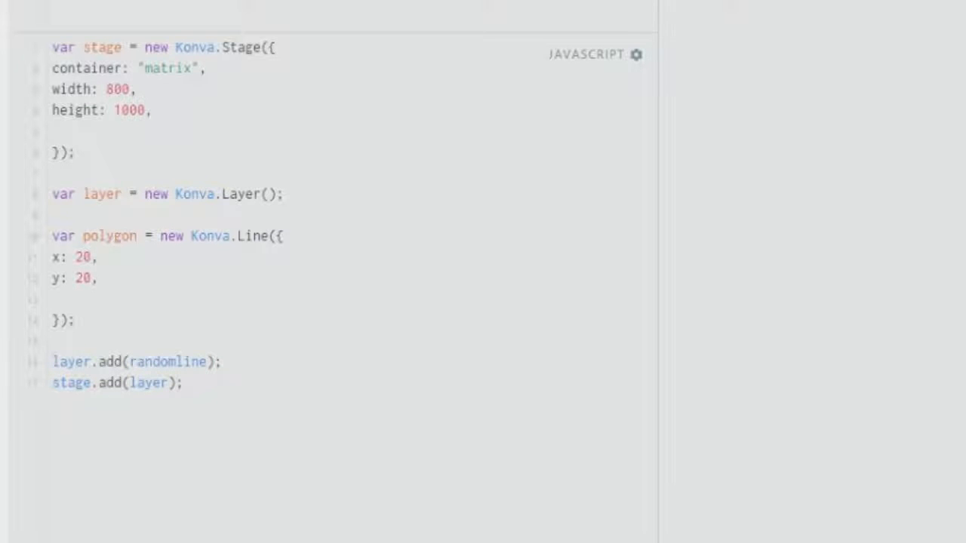
Add the points array [10,20,40,90,100,300,200,100] to the line.
text(point)
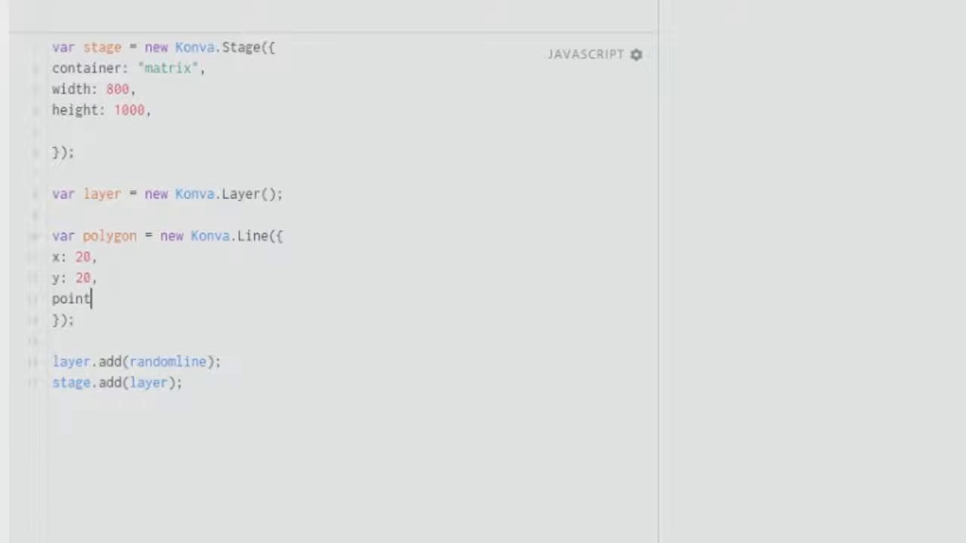
text(s: [)
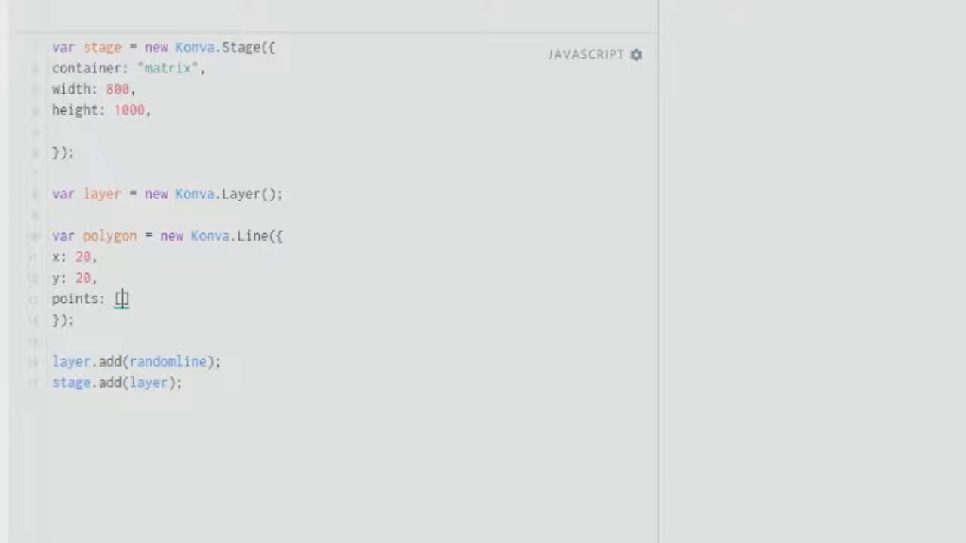
text([10,20,)
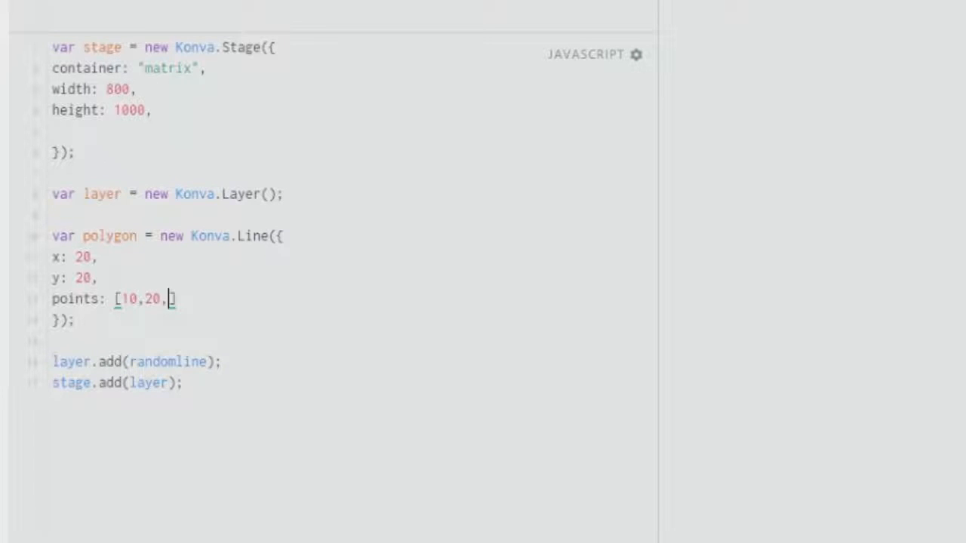
text(40,90)
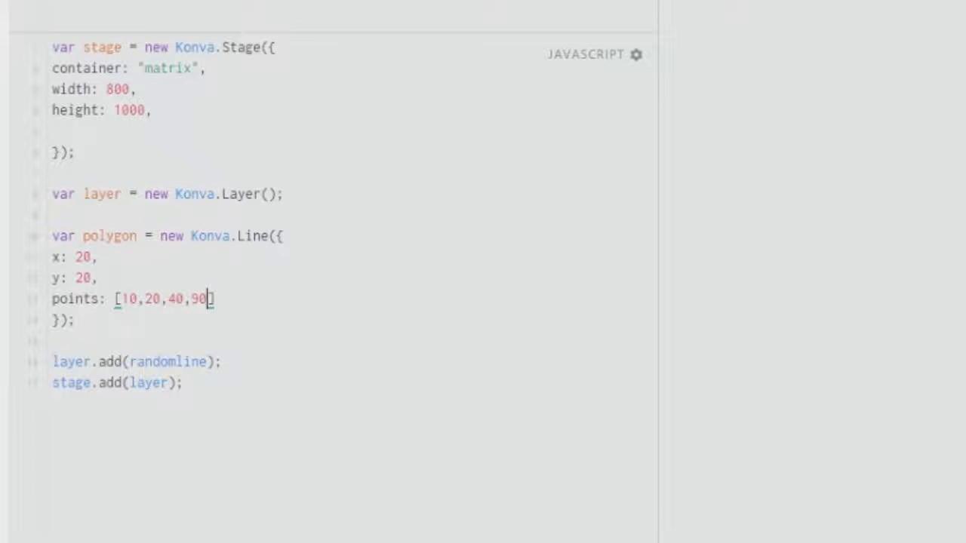
text(", ")
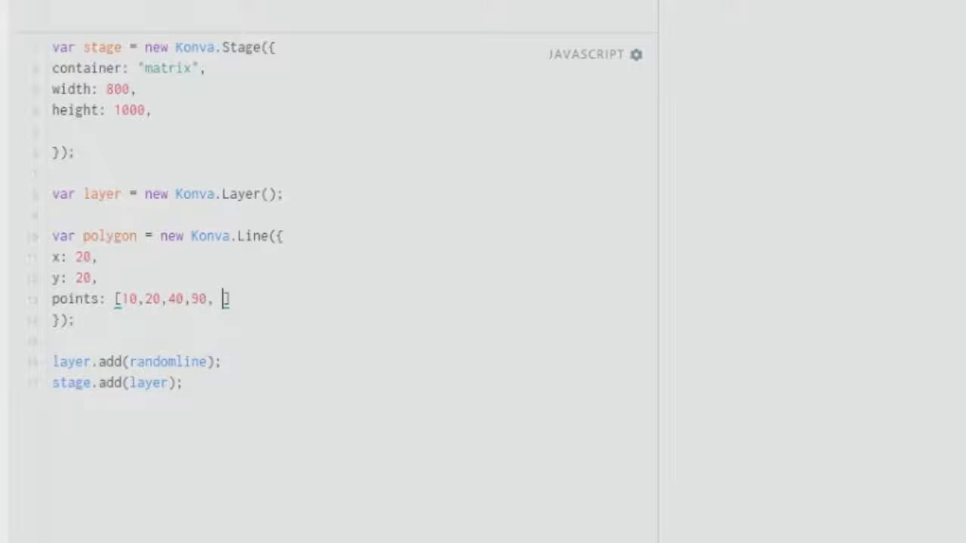
text(100,)
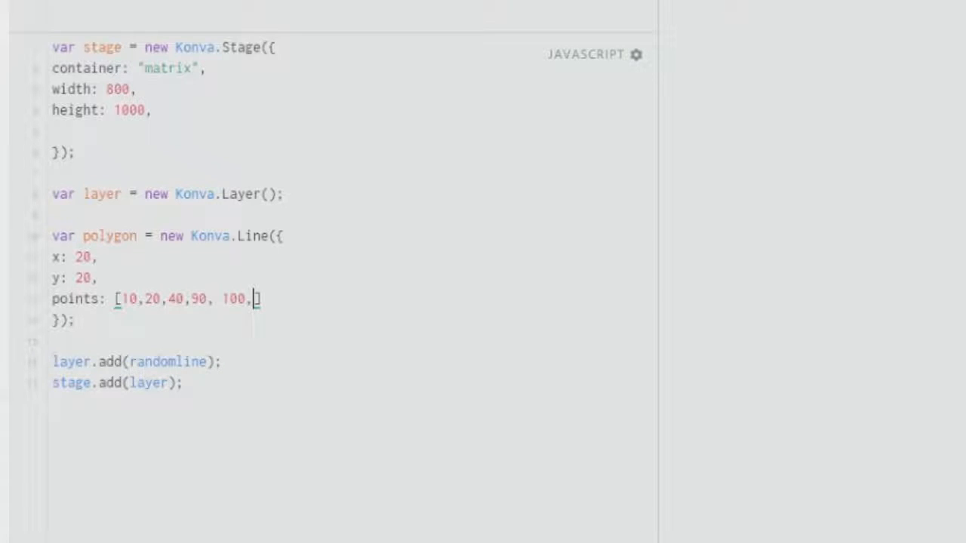
text(300,)
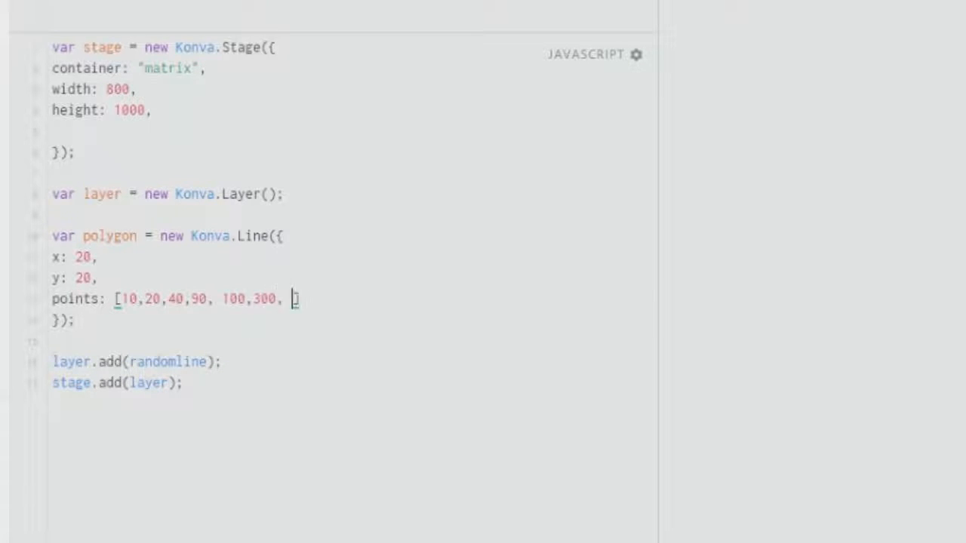
text(200)
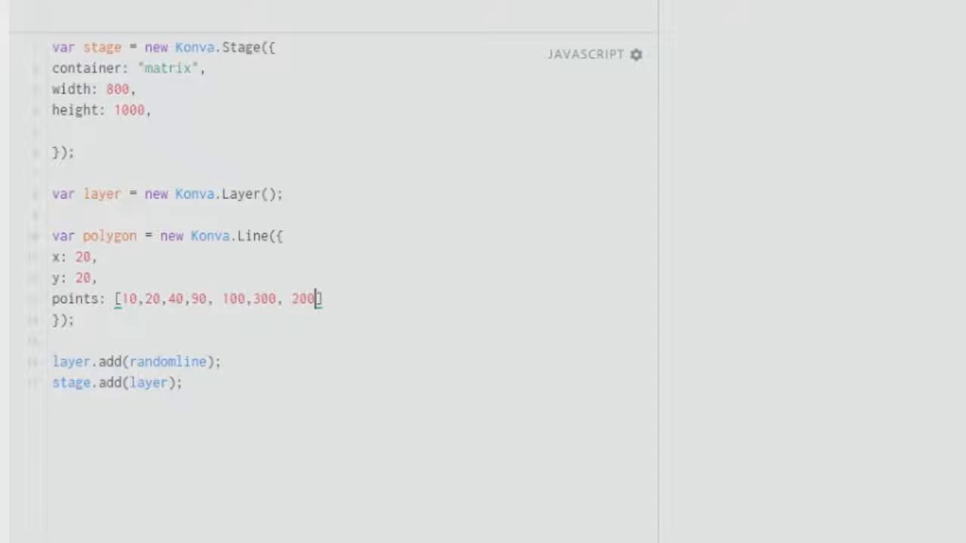
text(,)
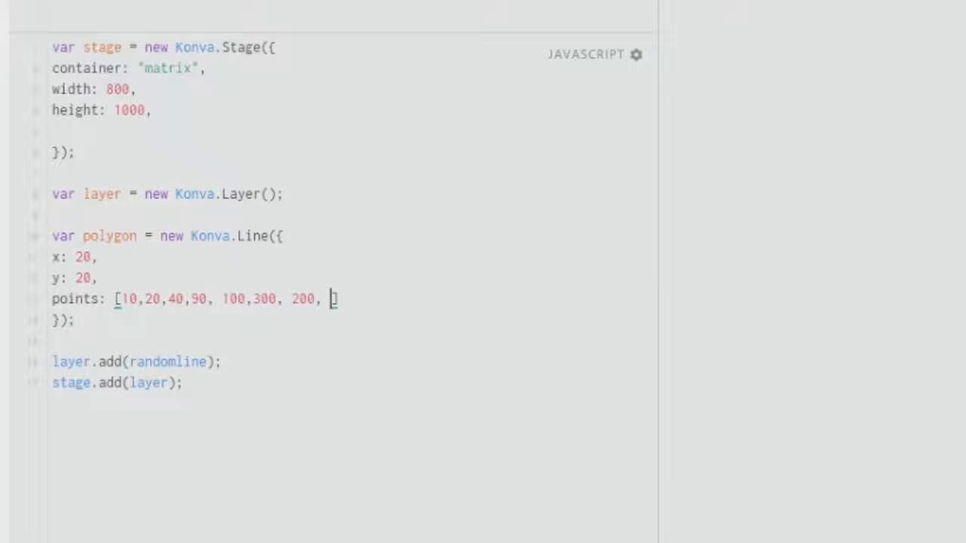
text(100])
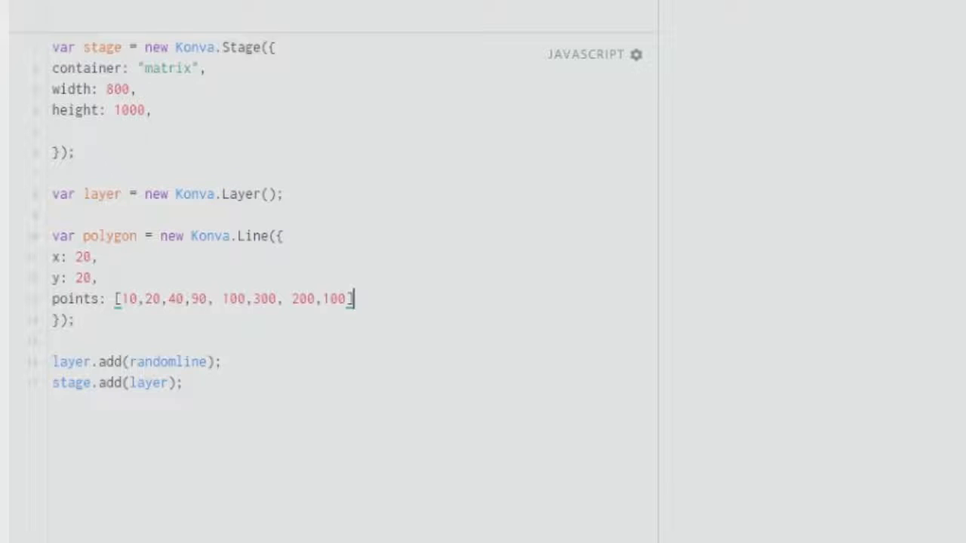
Set the line's stroke to 'black' and strokeWidth to 10.
text(,)
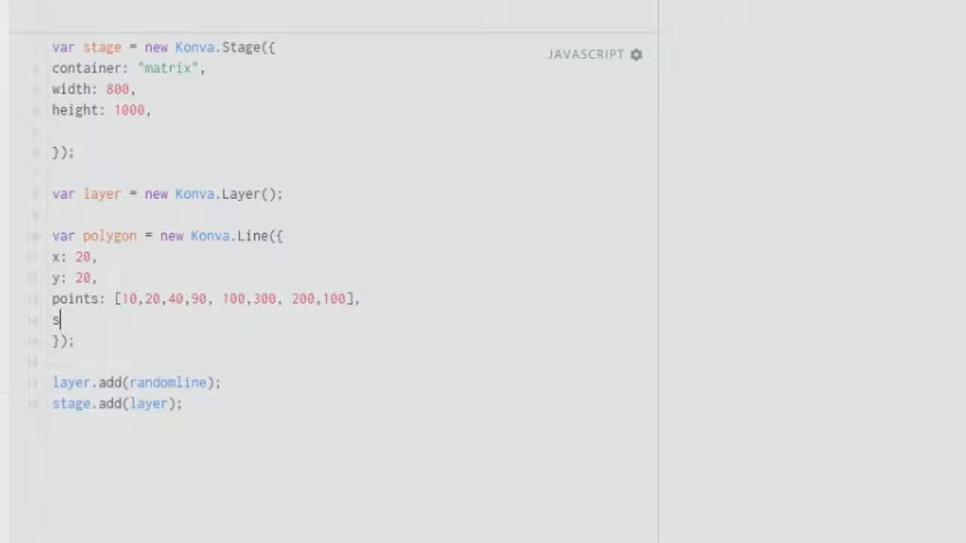
text(troke:)
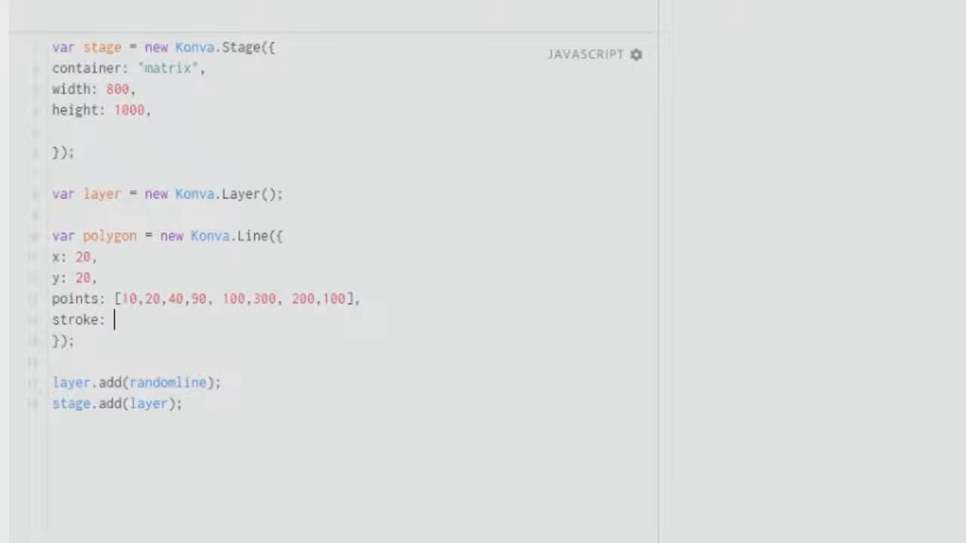
text(;)
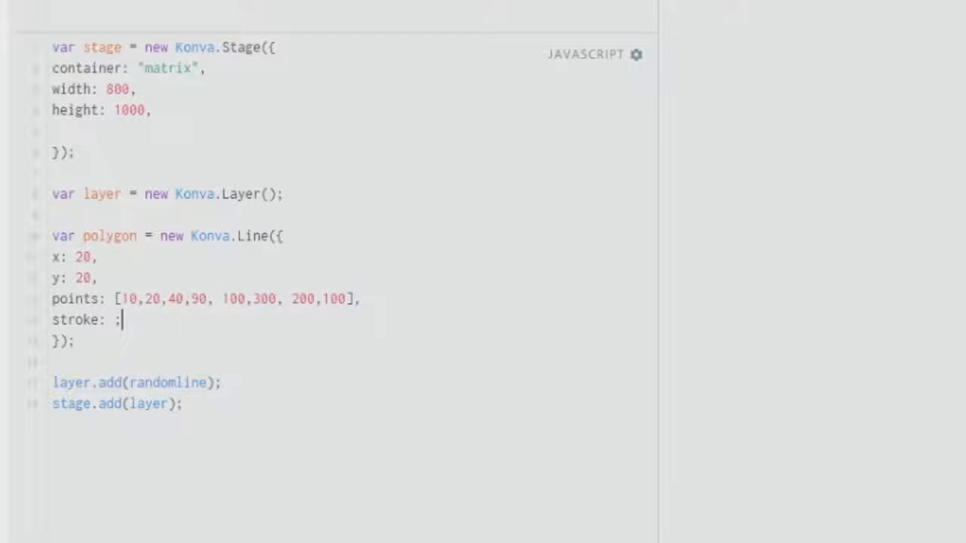
text('black)
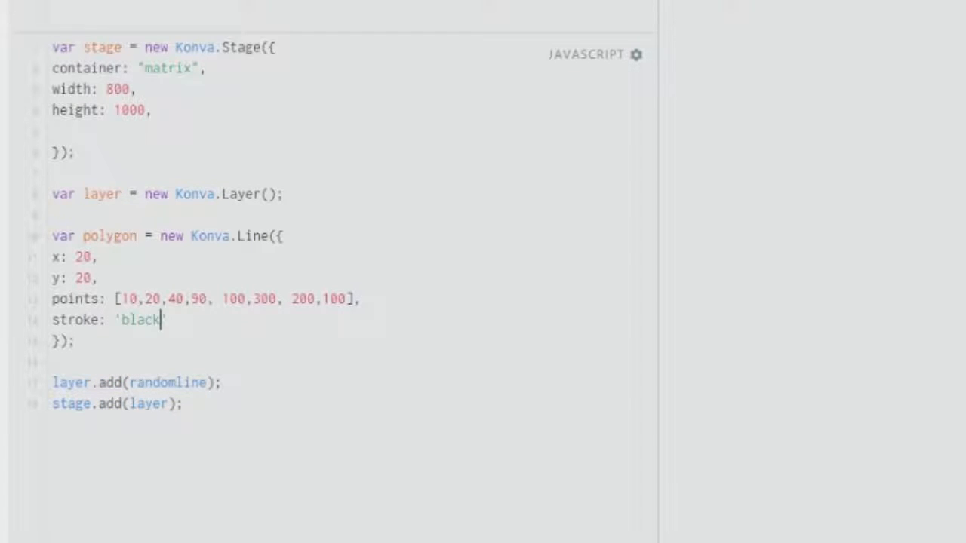
text(',)
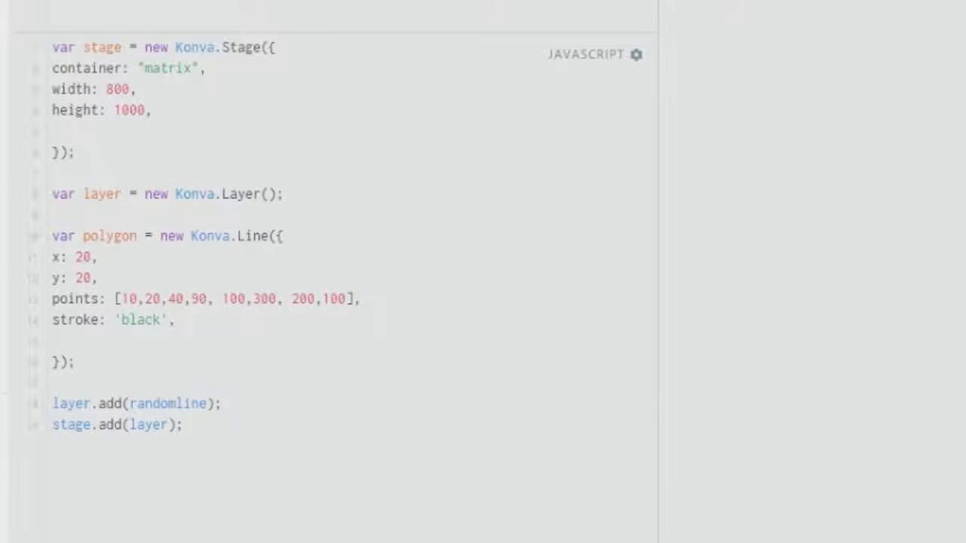
text(strokeWi)
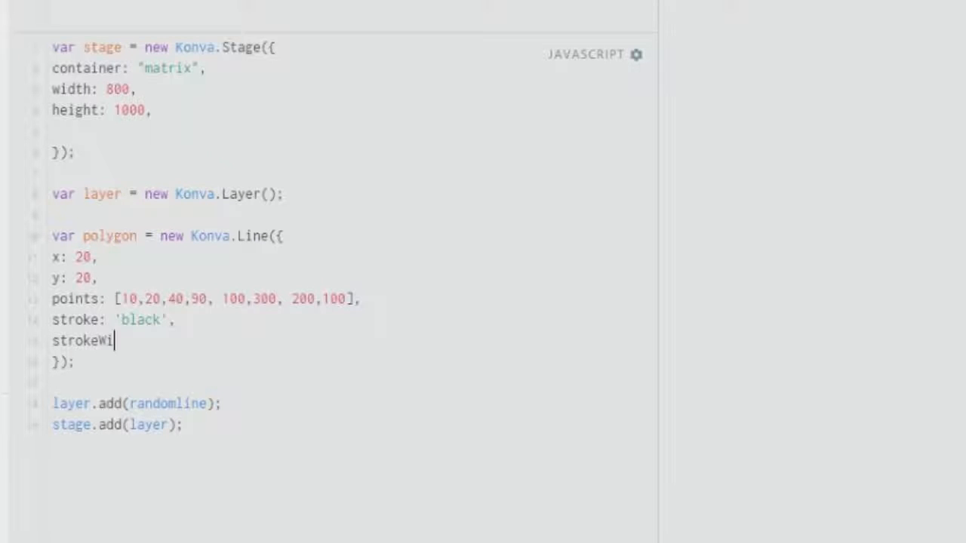
text(dth: 10,)
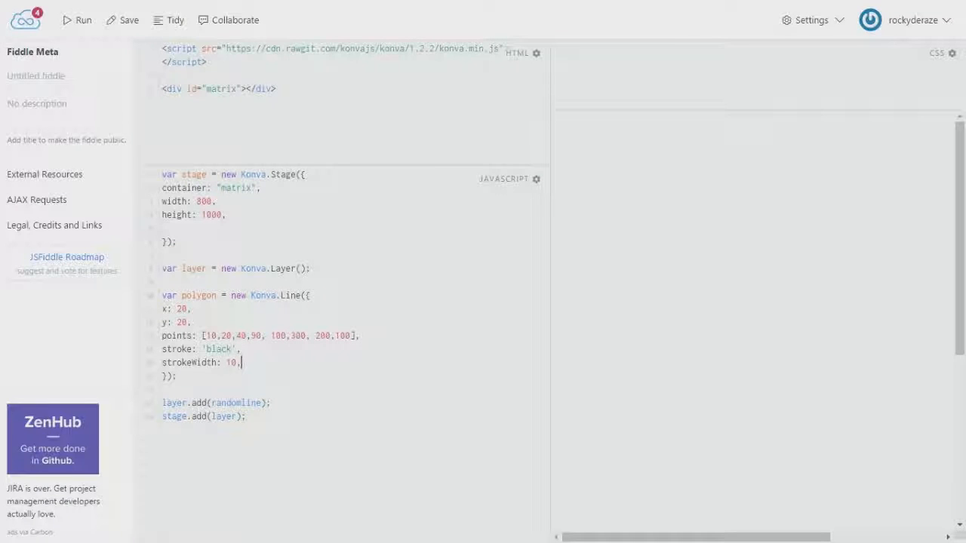
Replace randomline with polygon in layer.add and run to draw the black zigzag.
double_click(235, 403)
text(polygo)
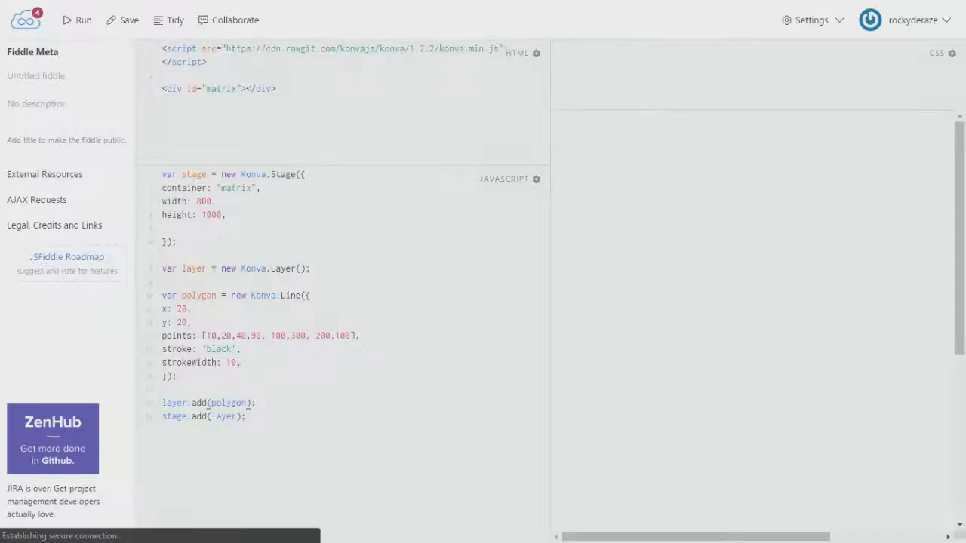
click(68, 19)
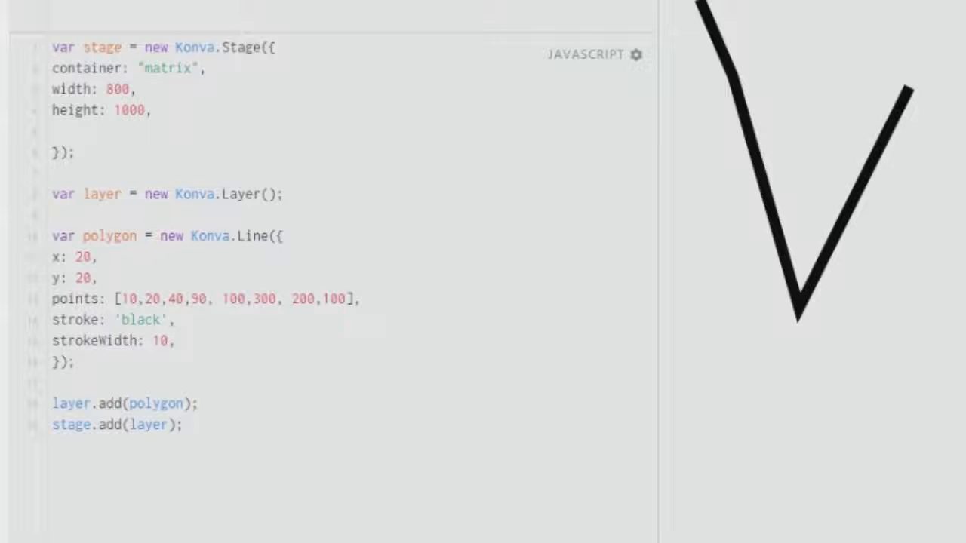
key(Enter)
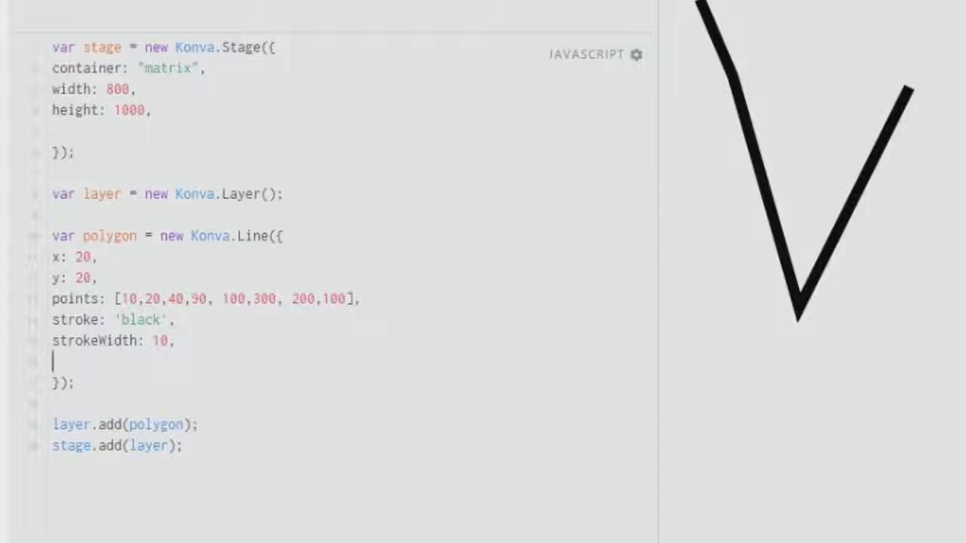
Add closed: true and point 300, 20, then rerun to show the closed outline.
text(closed: true,)
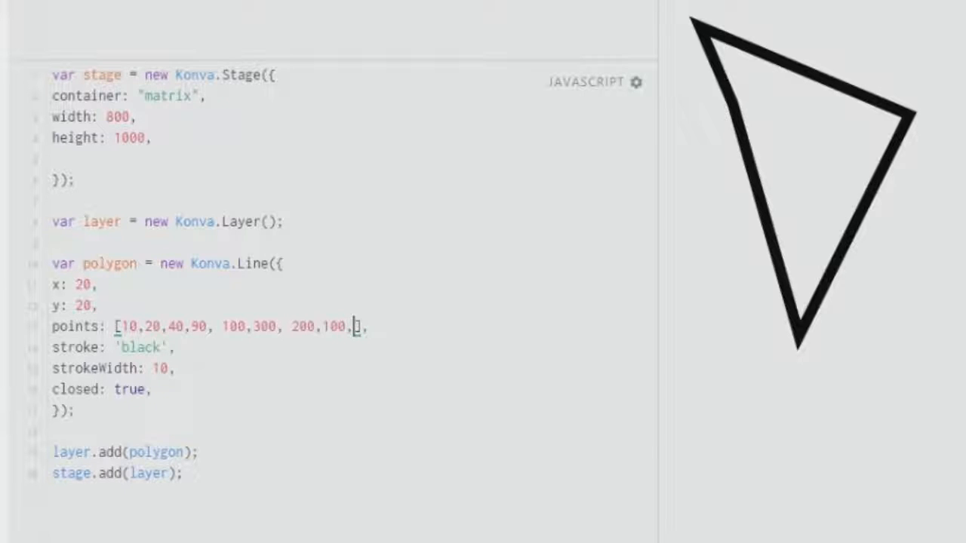
text(" ")
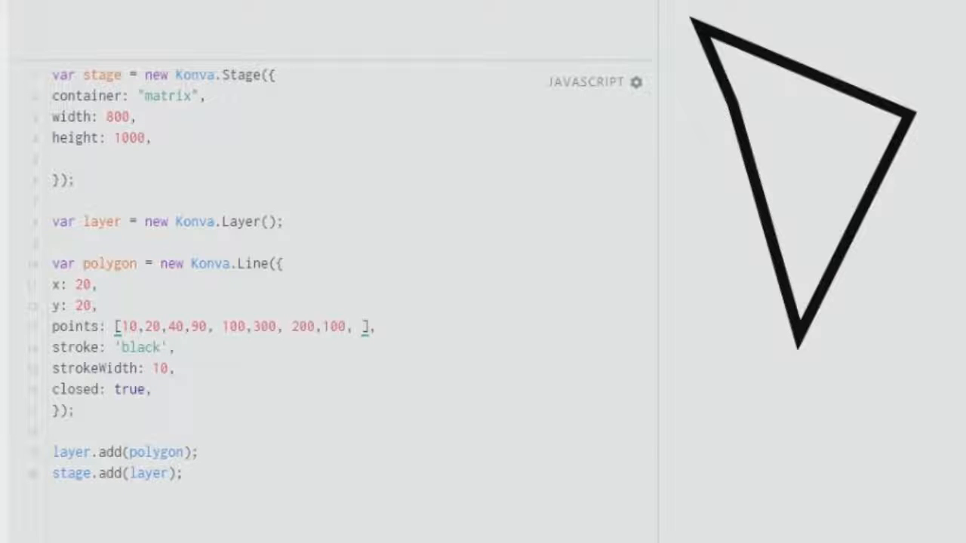
text(300,)
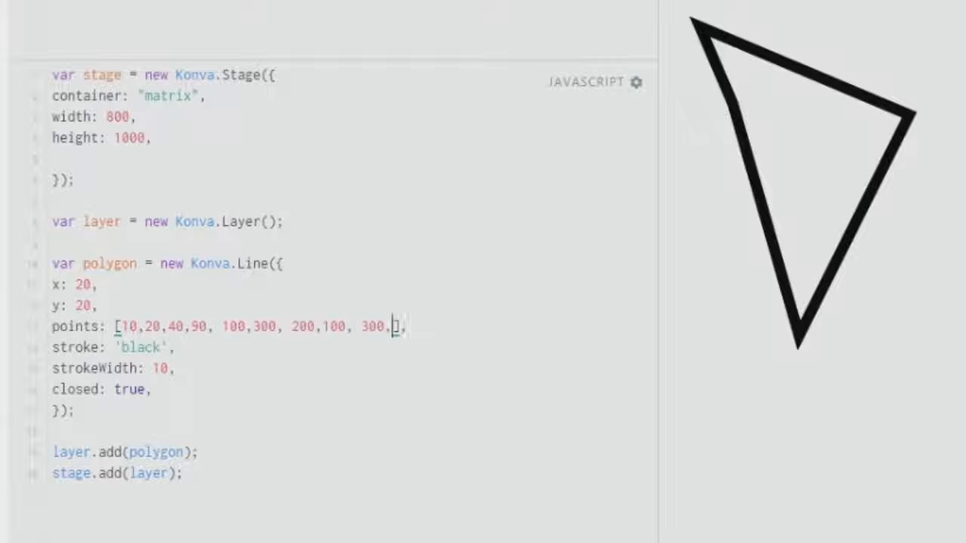
text(20)
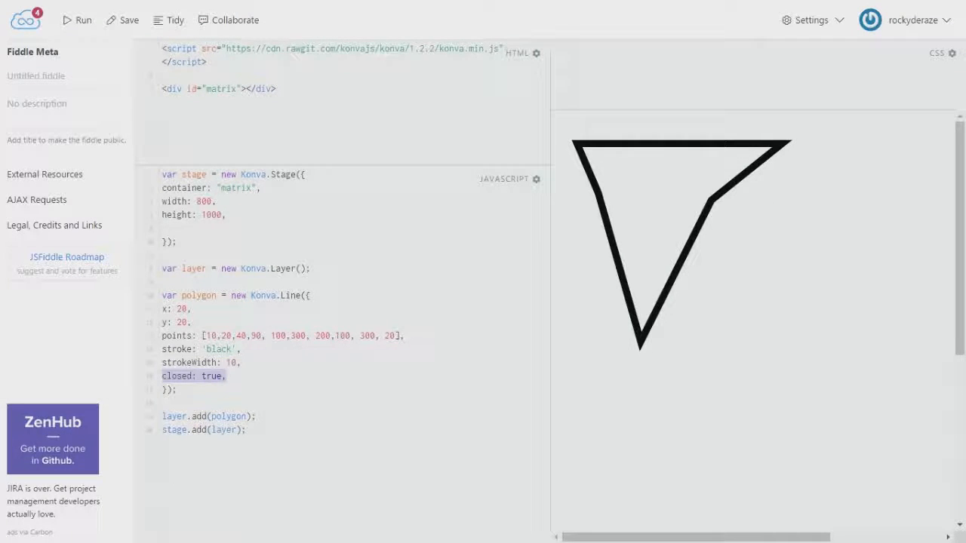
click(224, 376)
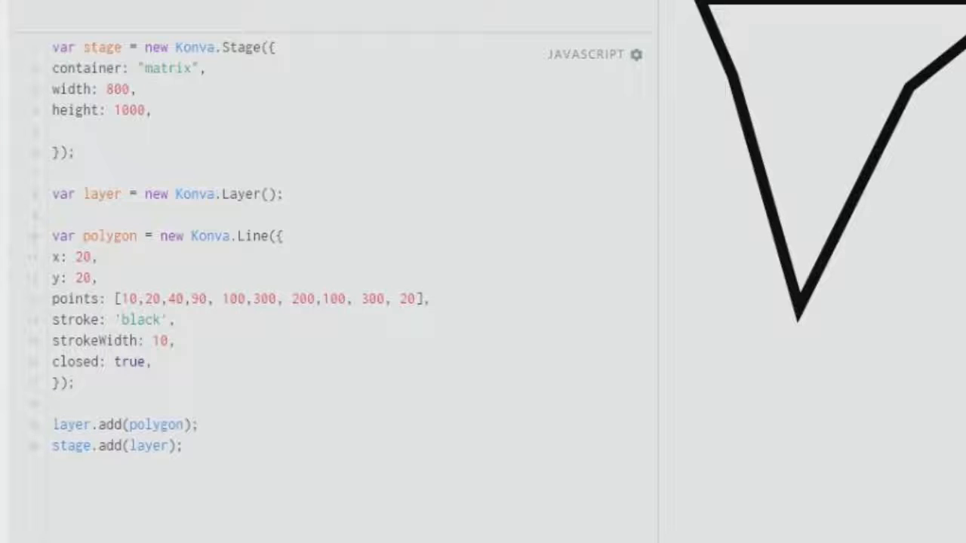
Give the polygon a fill of '#0ae'.
text(fill: ')
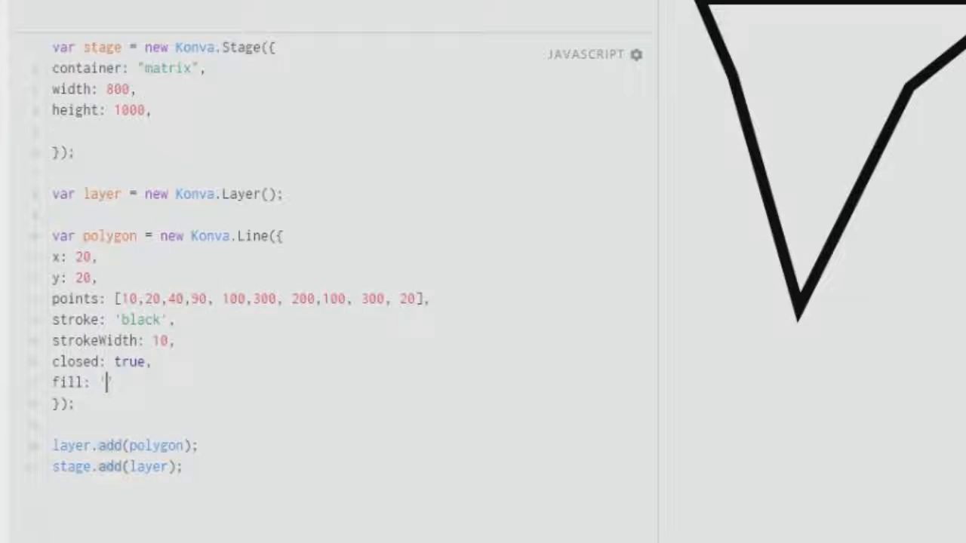
text(#)
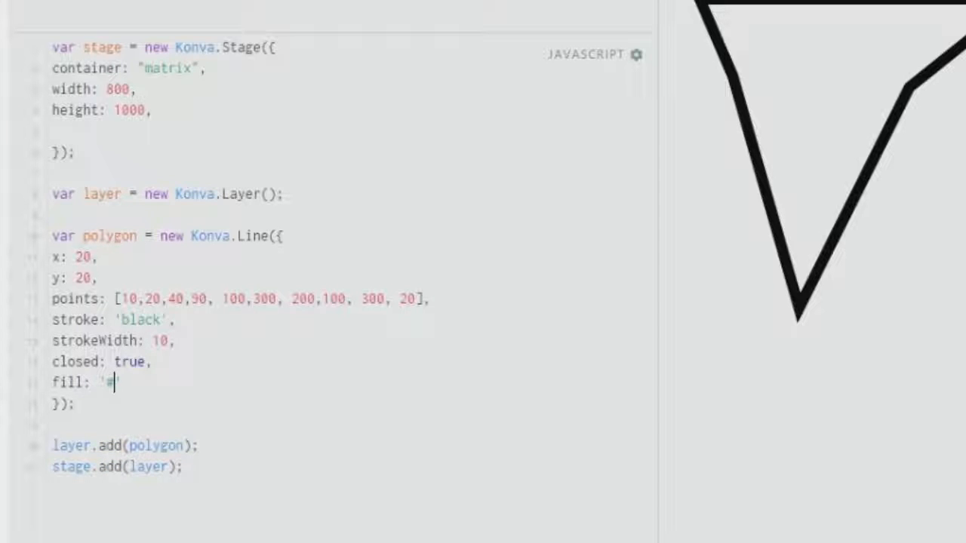
text(0a)
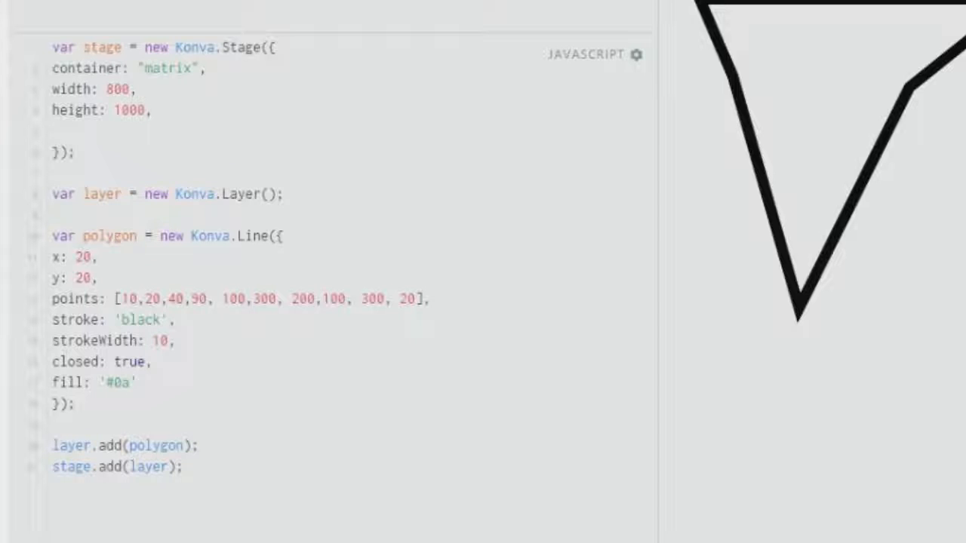
text(e)
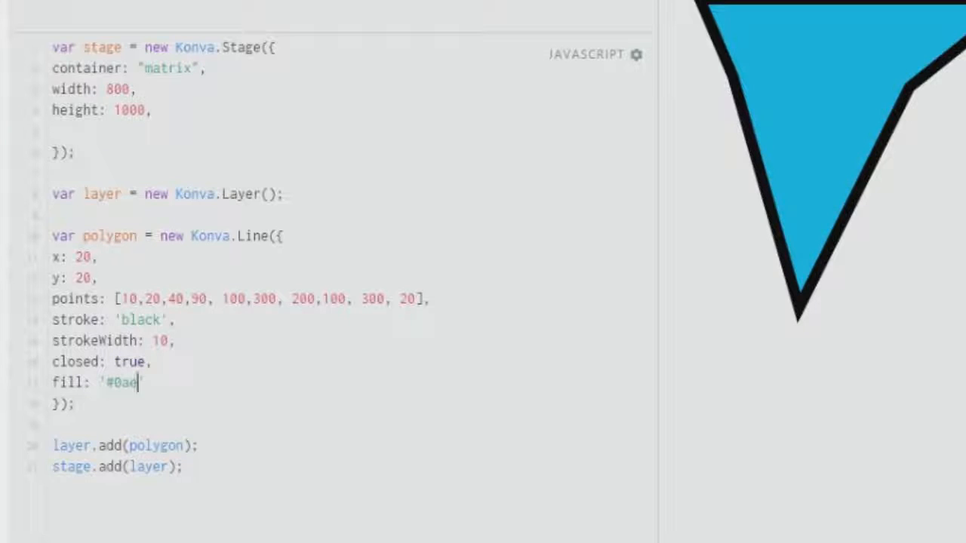
Change the stroke colour from 'black' to 'yellow' and rerun the fiddle.
double_click(141, 320)
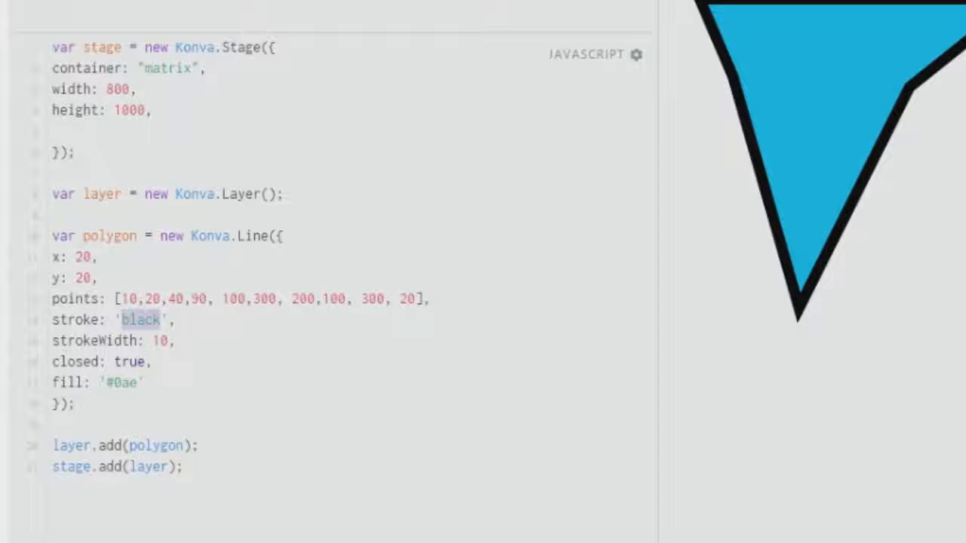
text(brown)
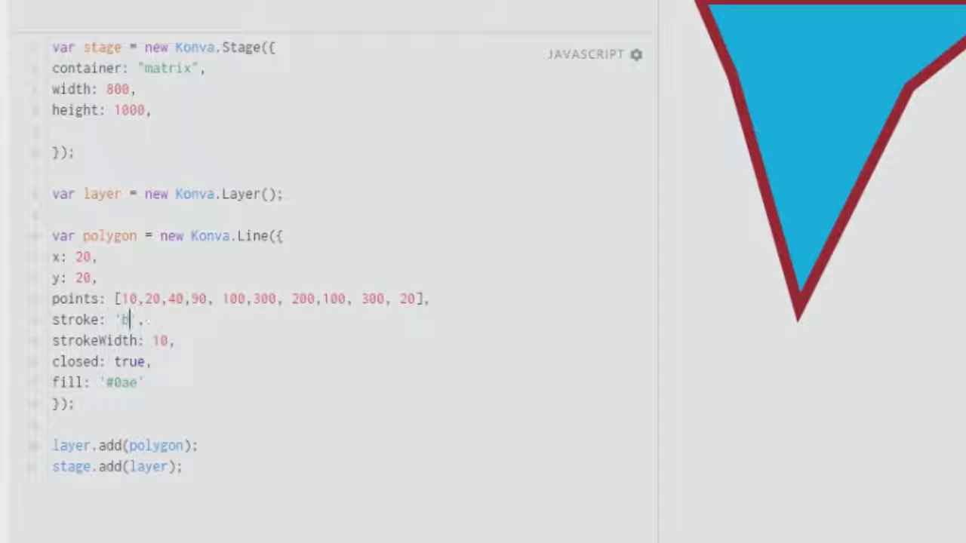
key(Backspace)
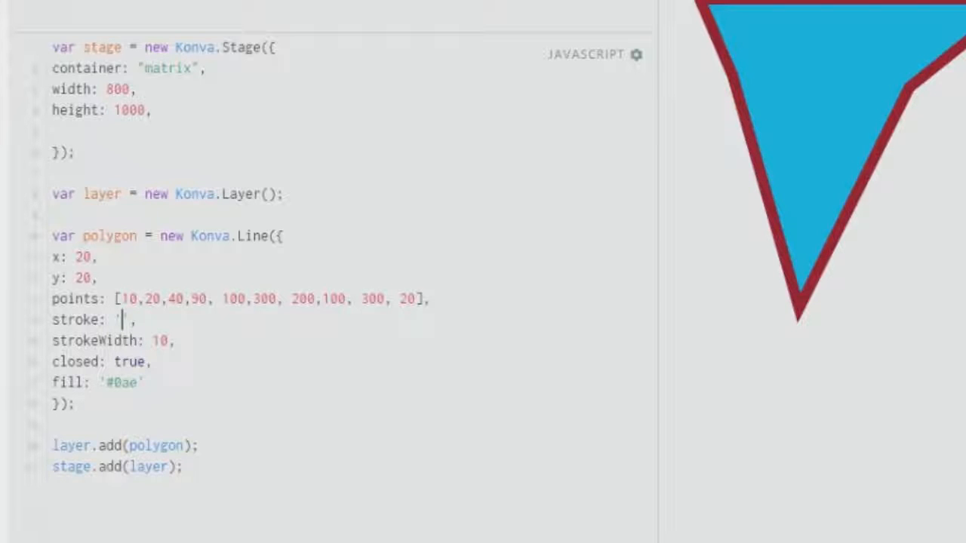
text(red)
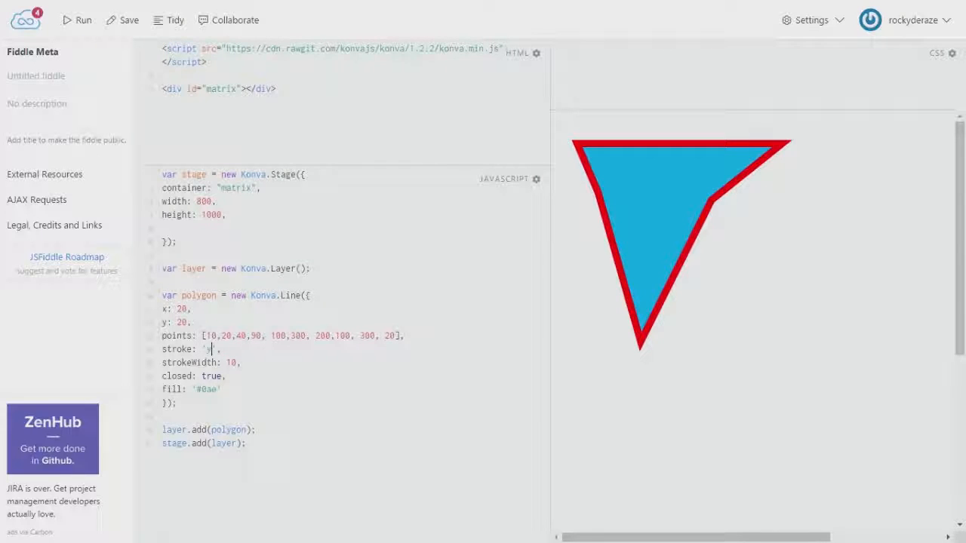
text(ellow)
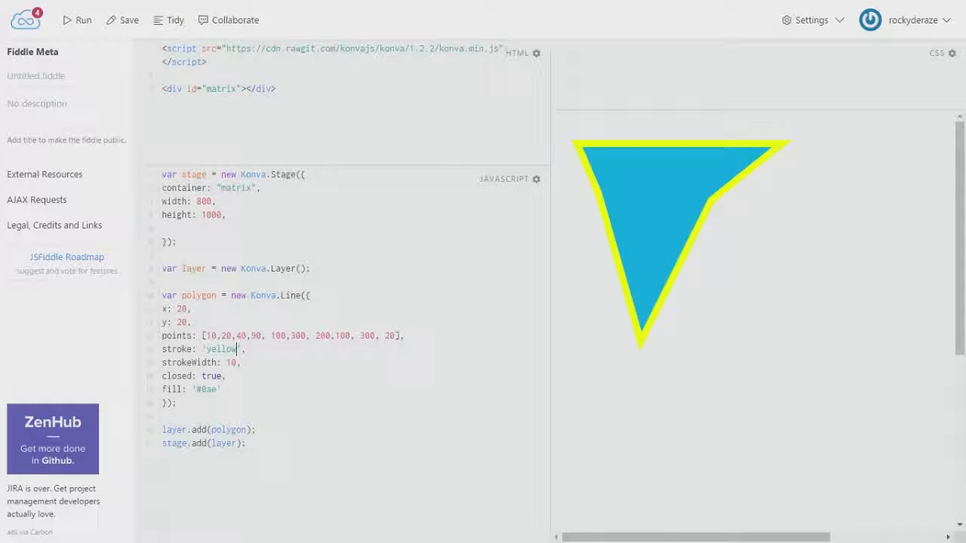
click(220, 389)
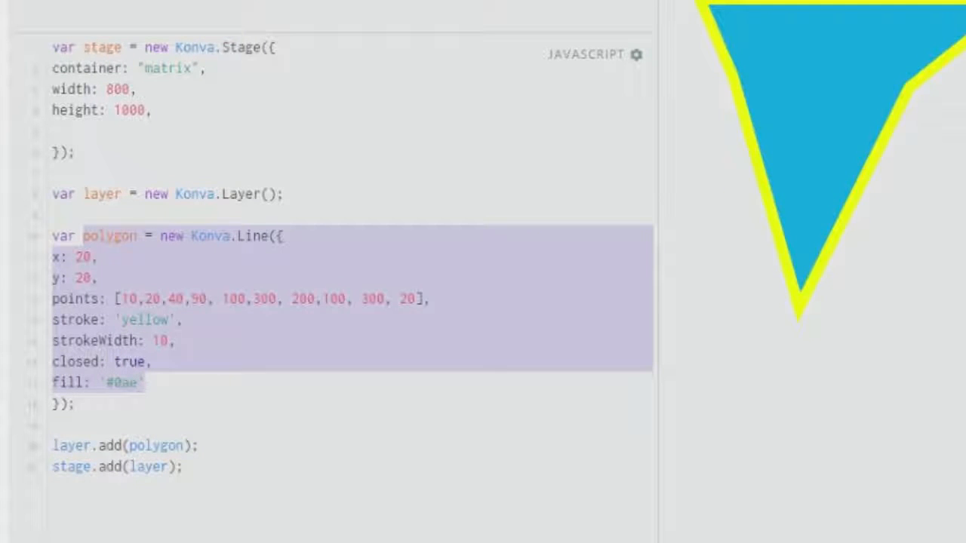
Declare var spline as a new Konva.Line with x and y: 10 position.
text(var spline)
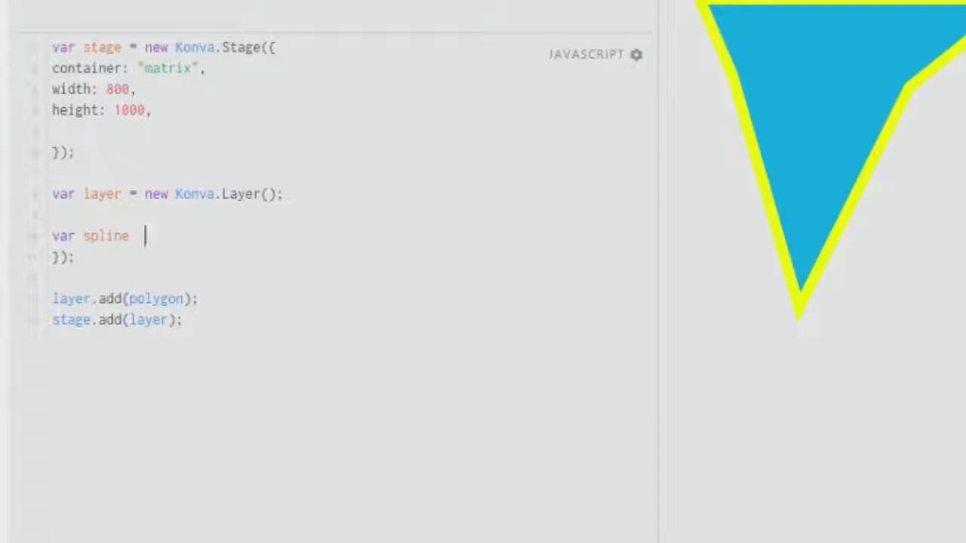
text(= new Konva.)
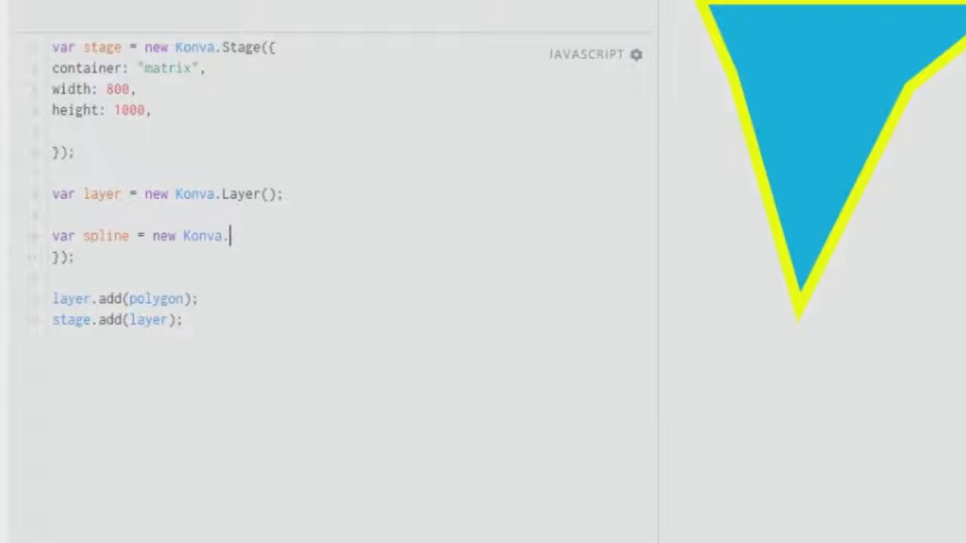
text(Line({)
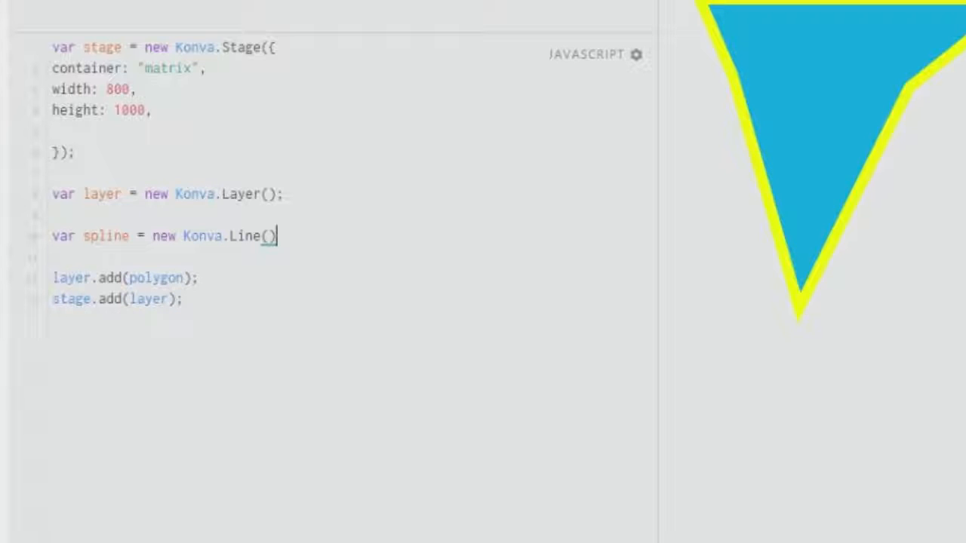
text(;)
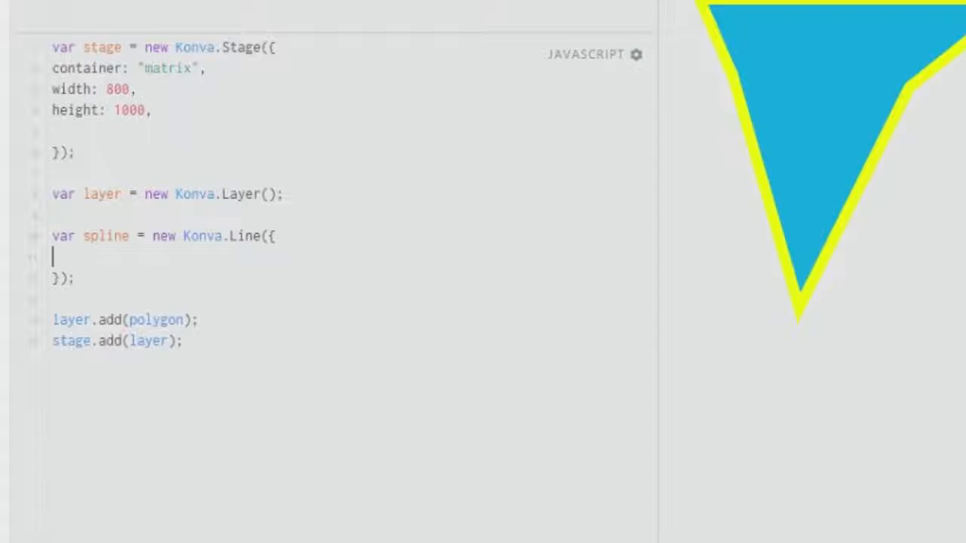
text(x: 10,)
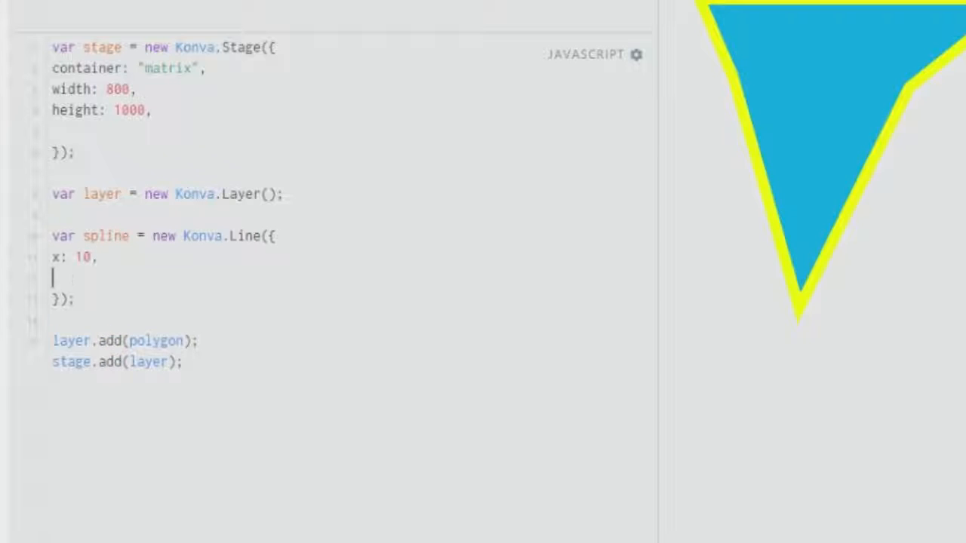
text(y: 10,)
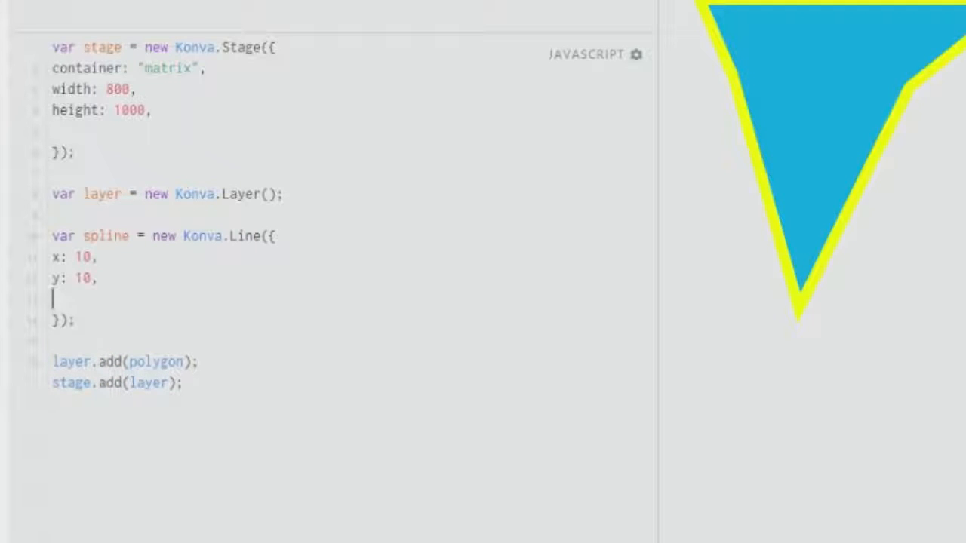
Give the spline points [10,20,30,100,50,200].
text(points: [)
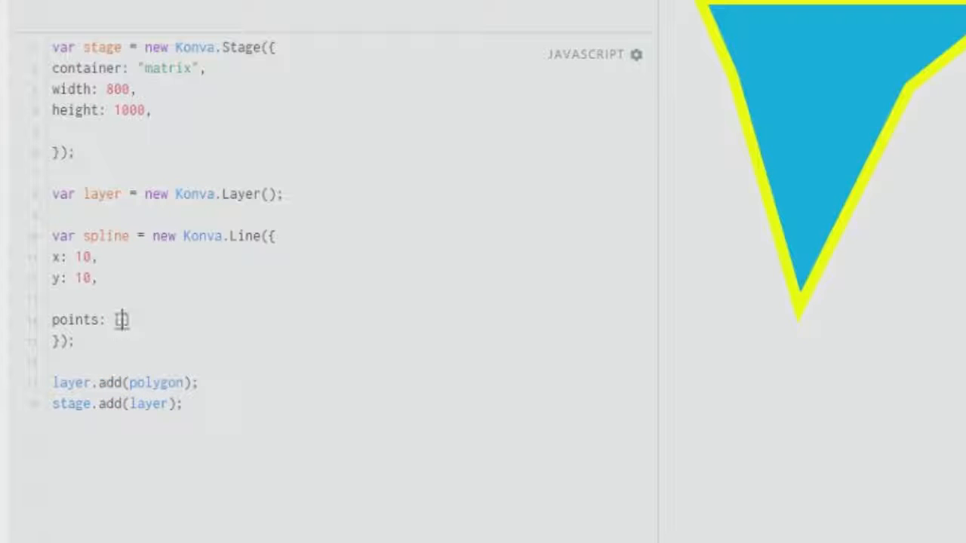
text([10,20,)
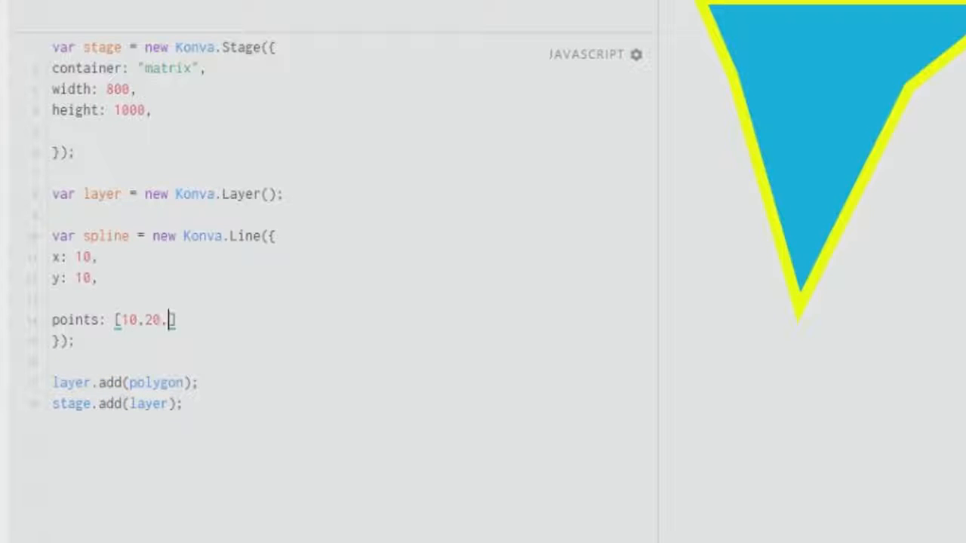
text(30)
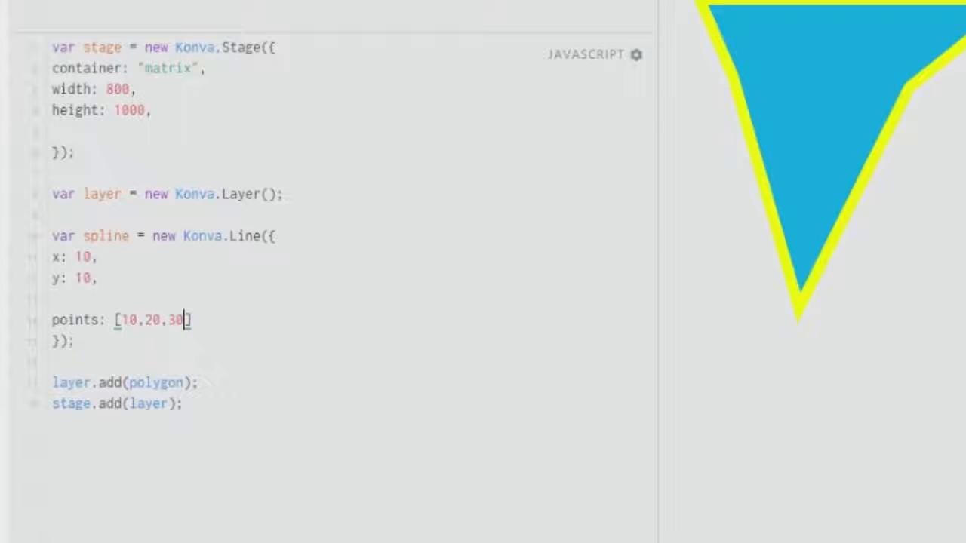
text(,100, 5)
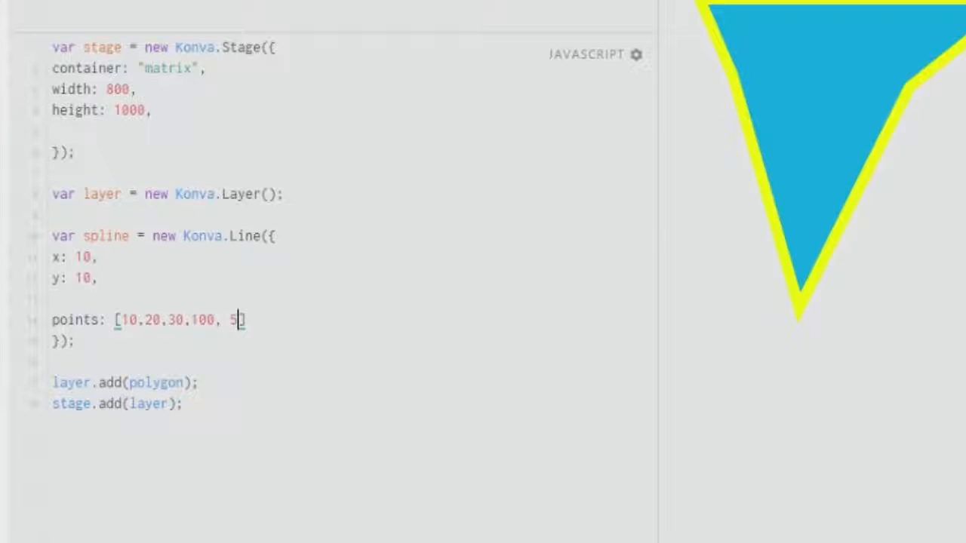
text(0,200)
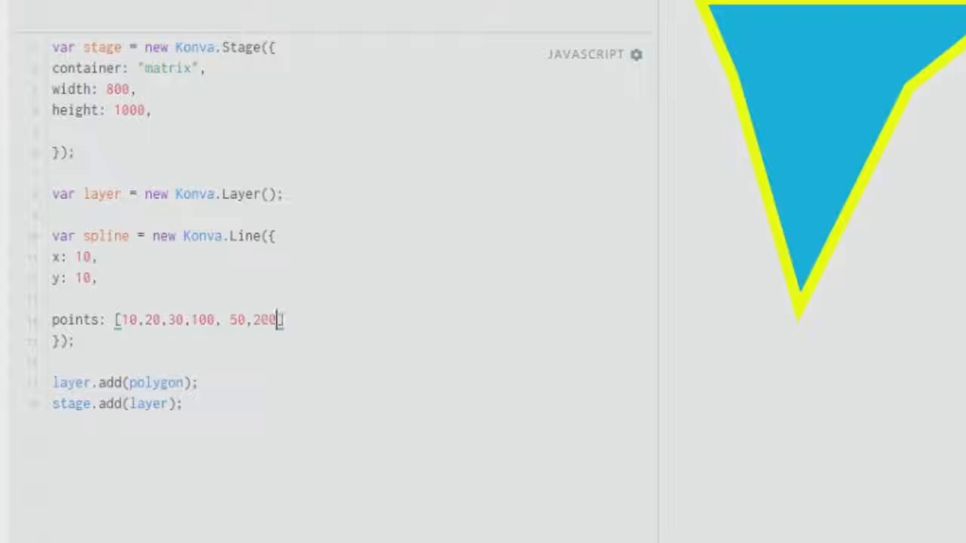
key(Enter)
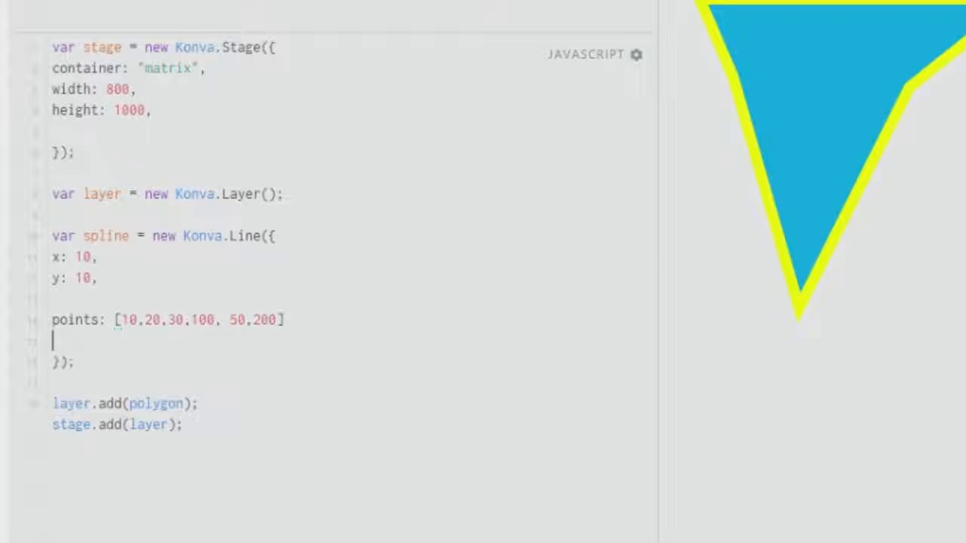
Set the spline's stroke to 'blue' and strokeWidth to 3.
text(stroke:)
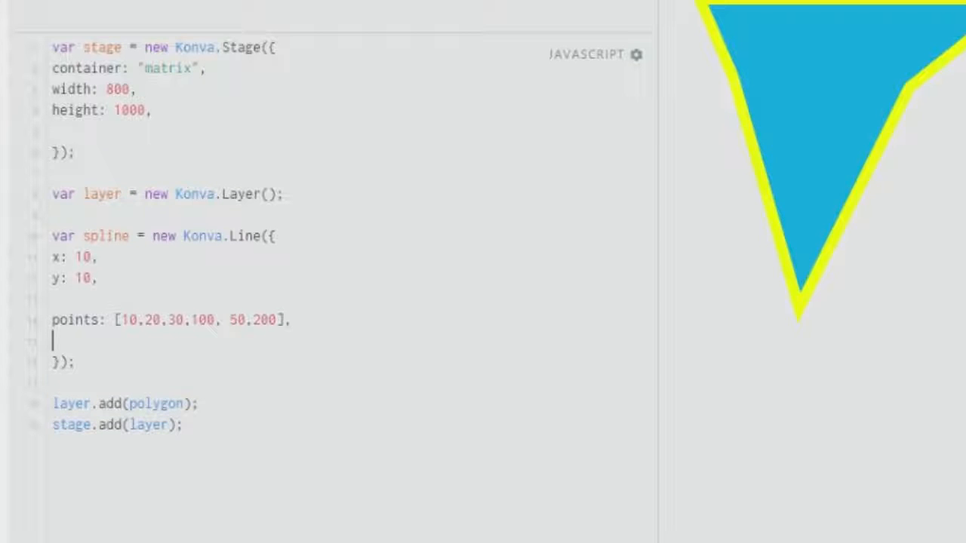
text(stroke:)
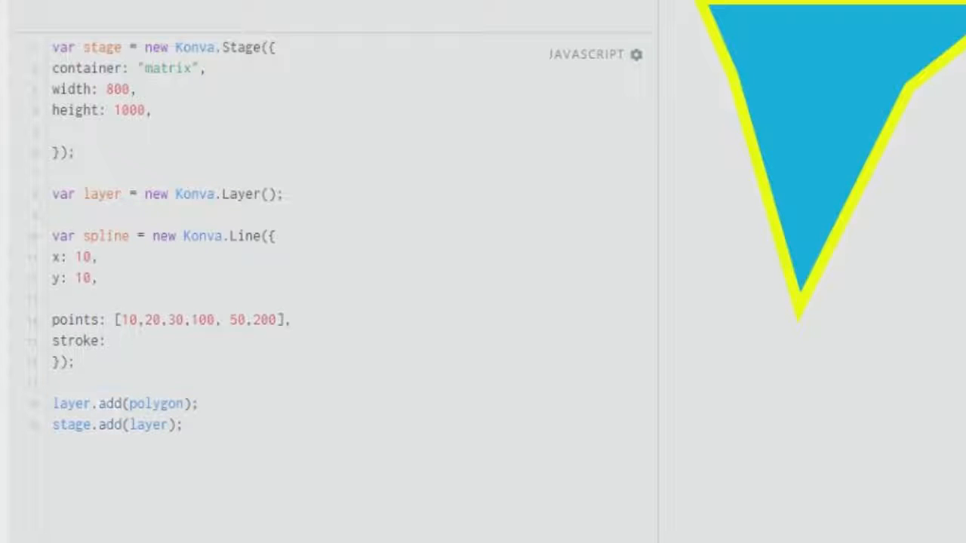
text('3)
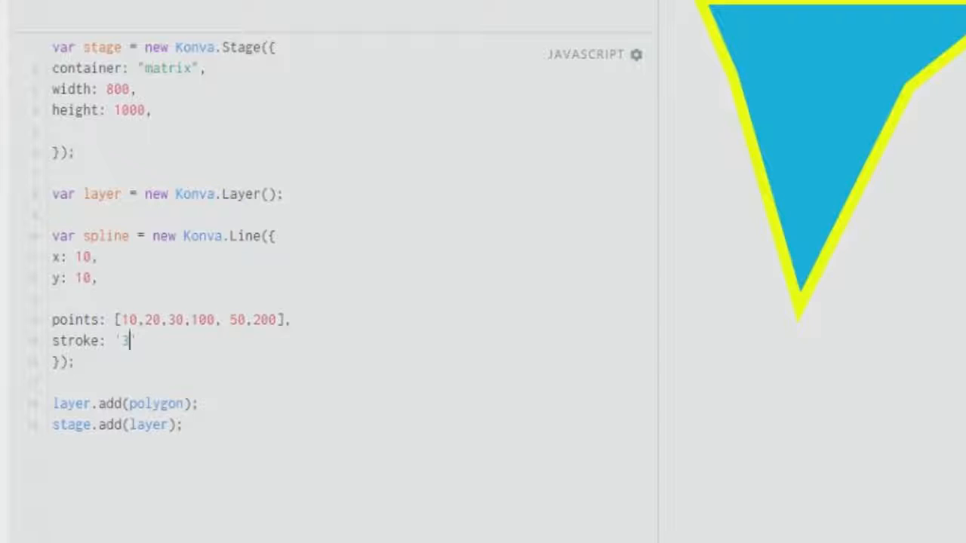
key(Backspace)
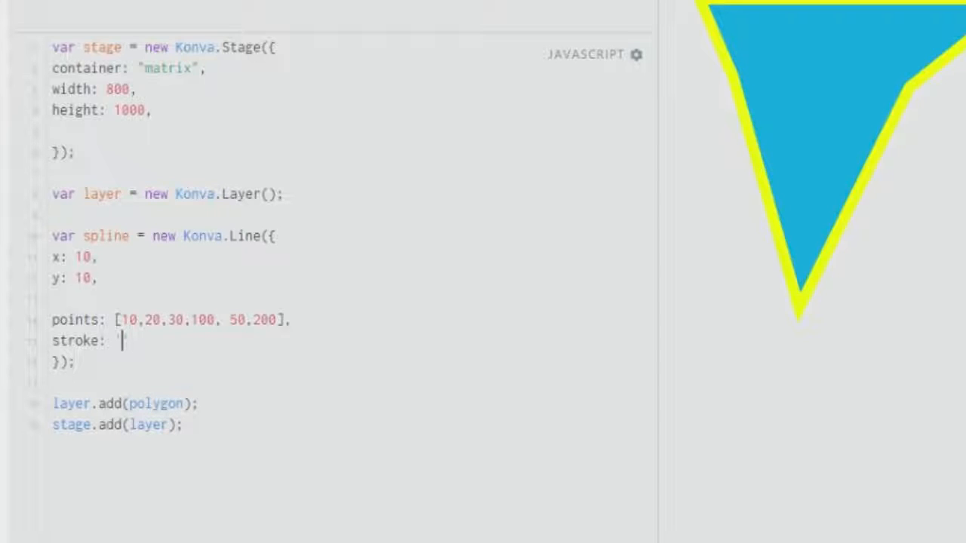
text('blue)
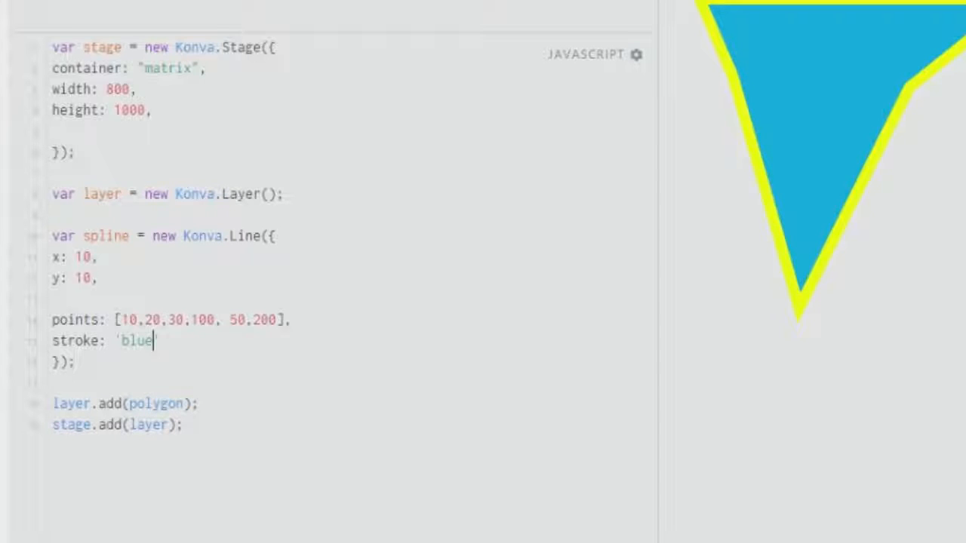
key(Enter)
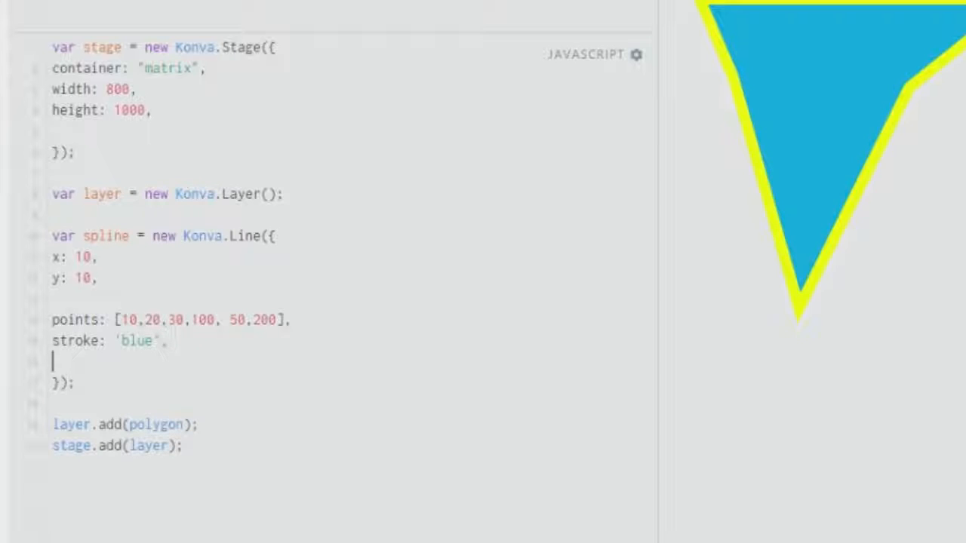
text(strokeWid)
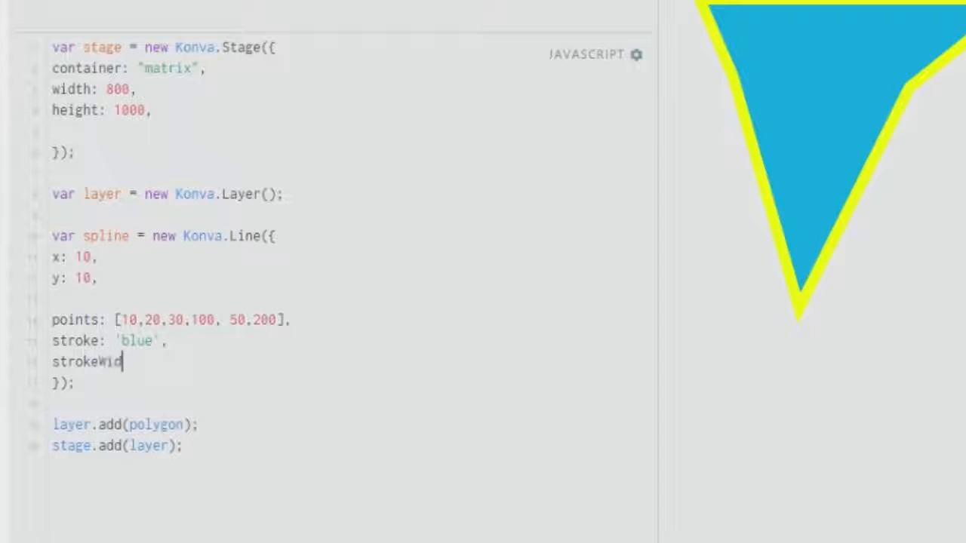
text(th: 2)
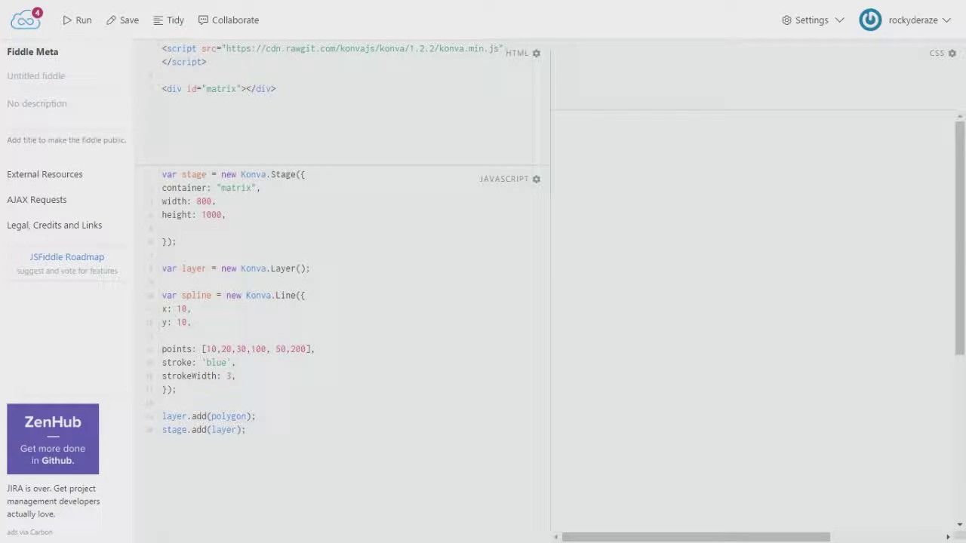
Swap polygon for spline in layer.add, set tension 1, and append point 400, 100.
double_click(229, 416)
text(spline)
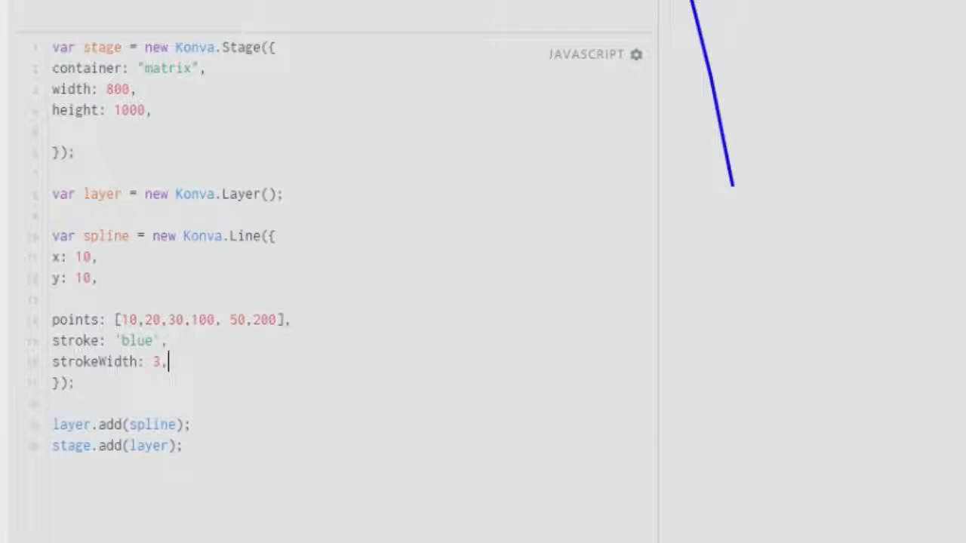
text(tensi)
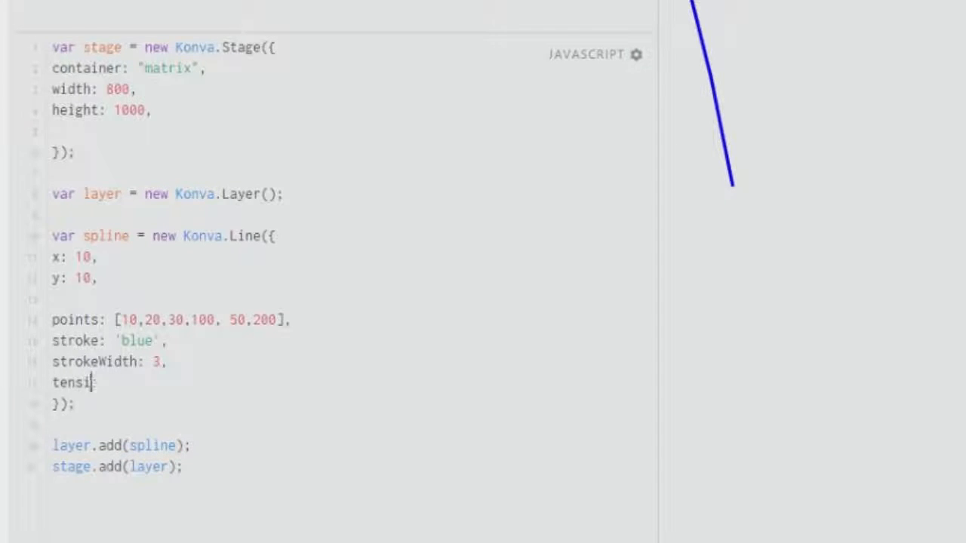
text(on: 1)
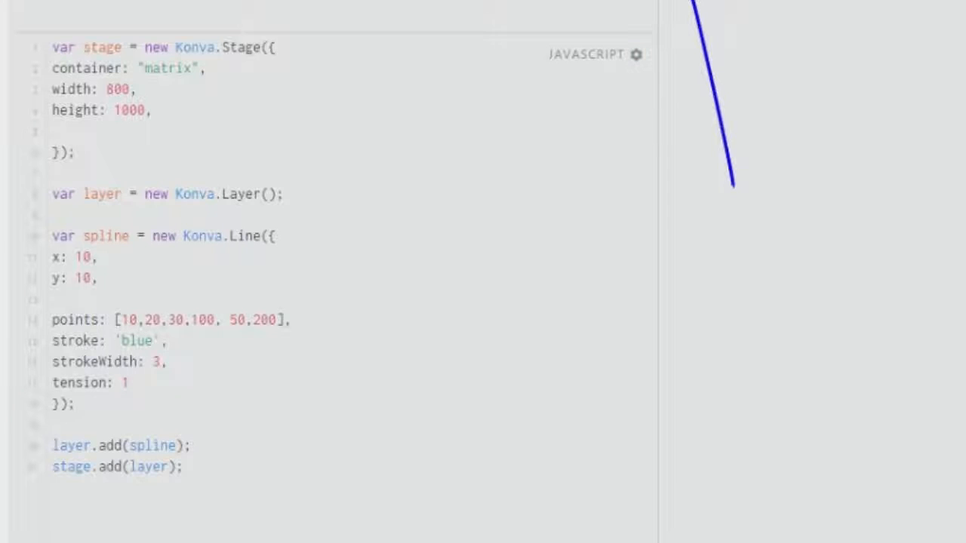
click(128, 383)
text(, )
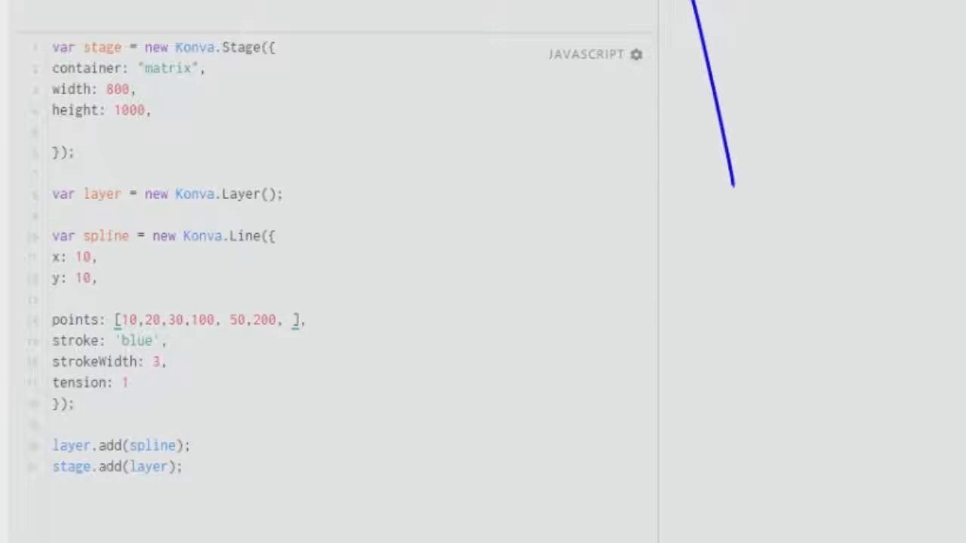
text(400)
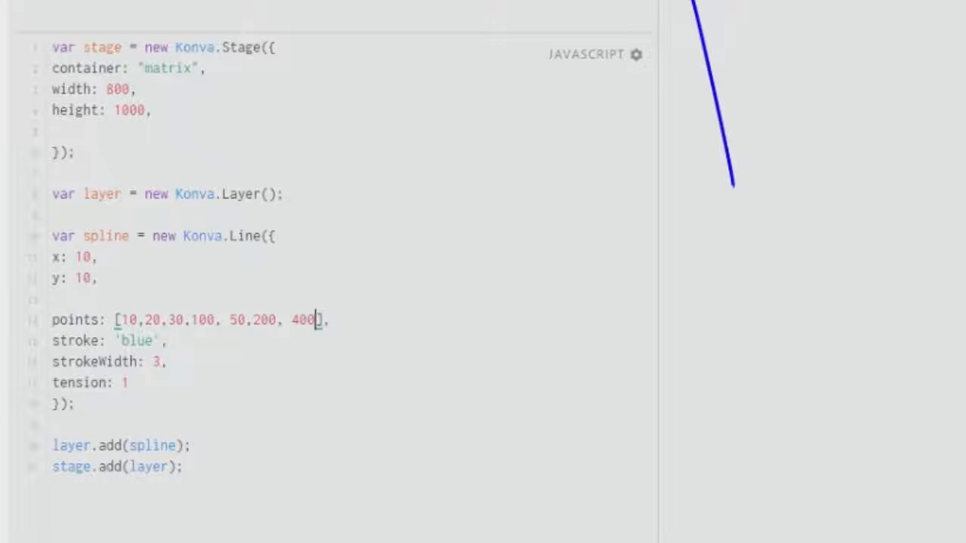
text(, 100)
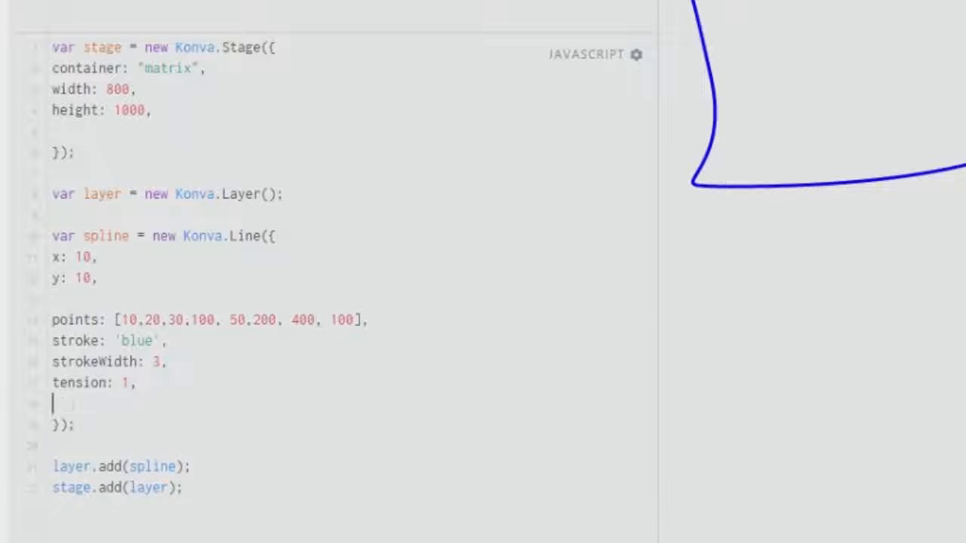
text(LineJoin)
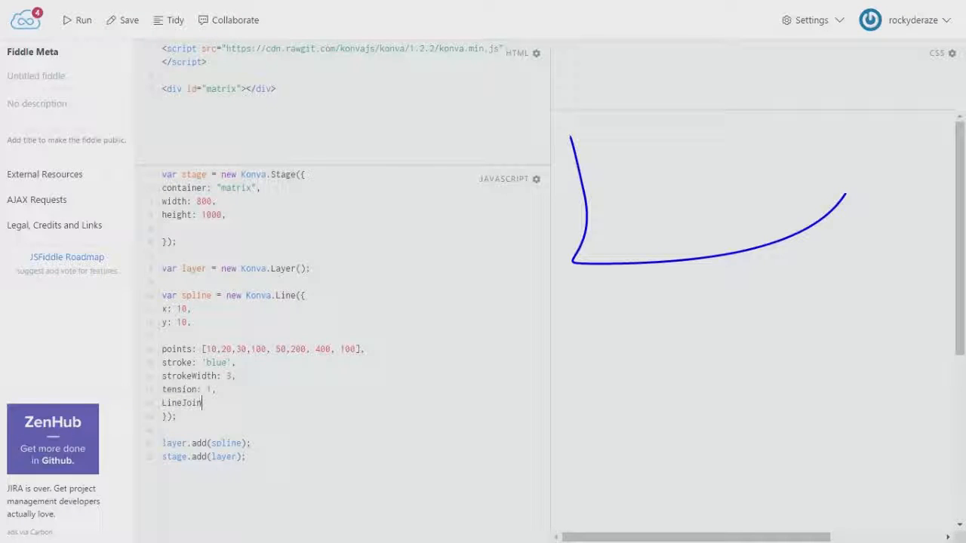
Set the spline's strokeWidth to 30 and add lineJoin: 'round'.
text(: 'round)
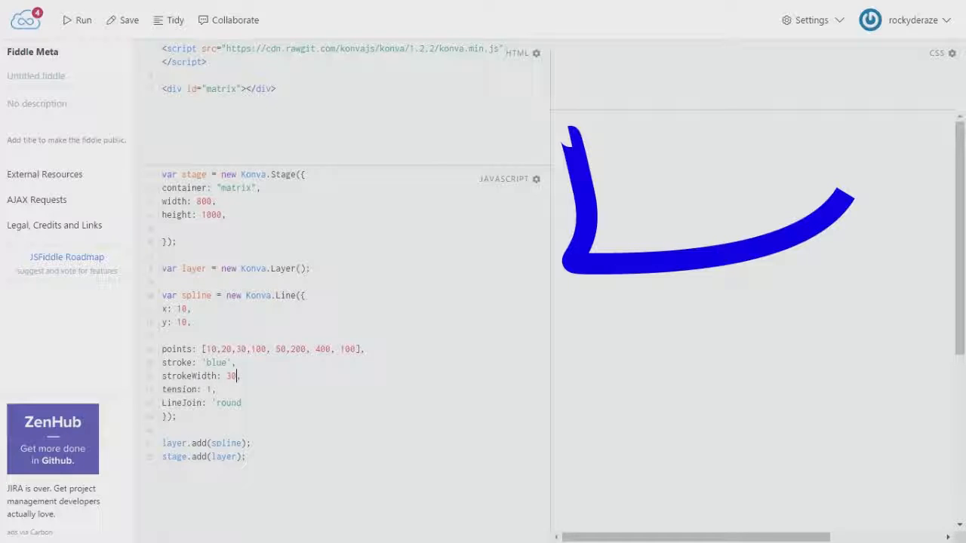
key(Backspace)
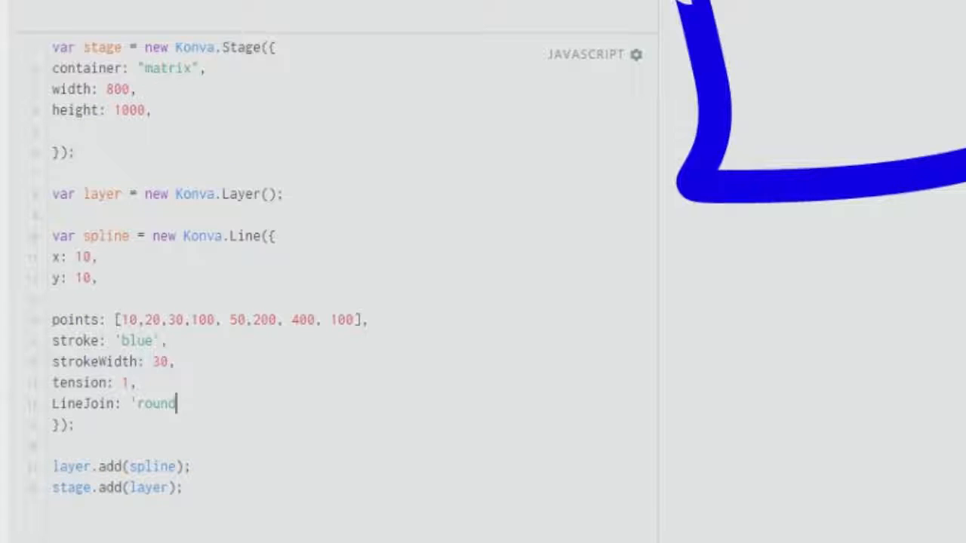
text(lineJo)
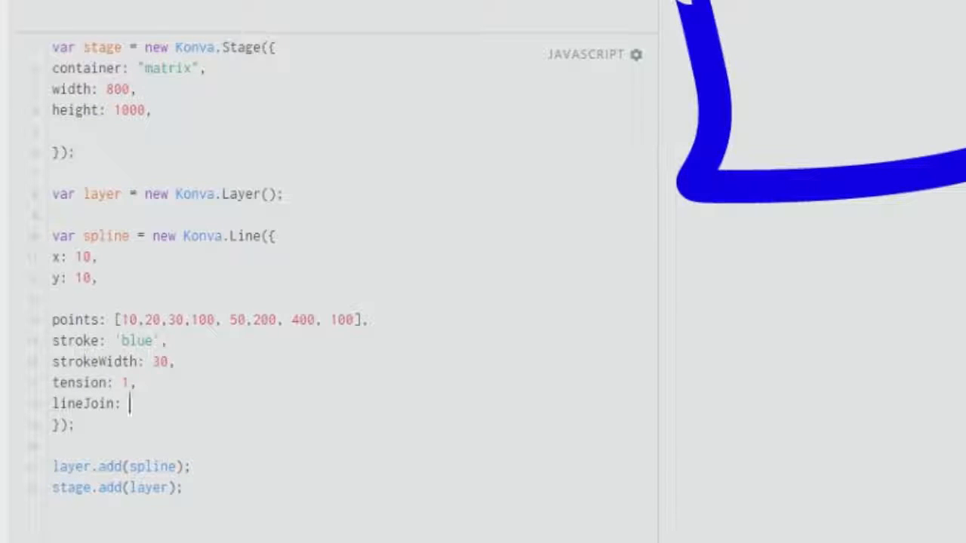
text('')
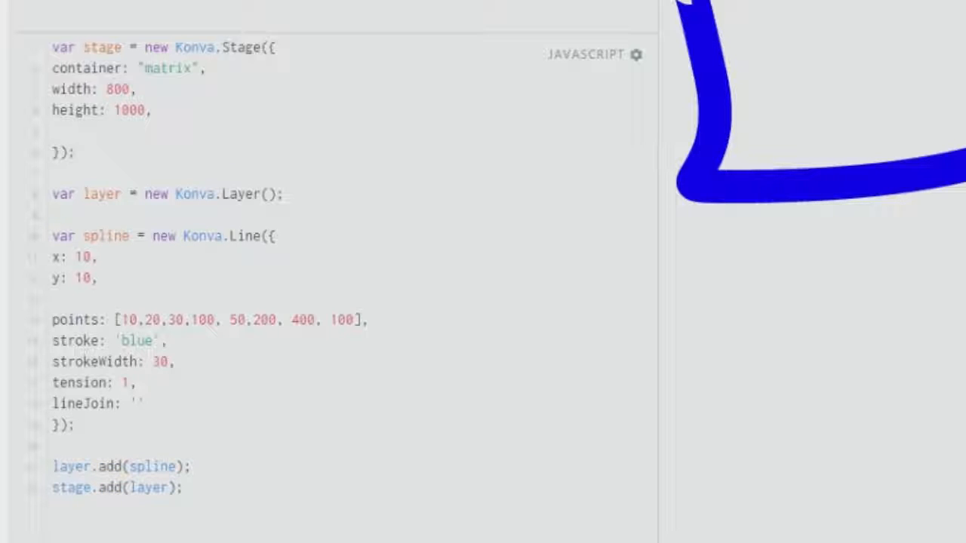
text(r)
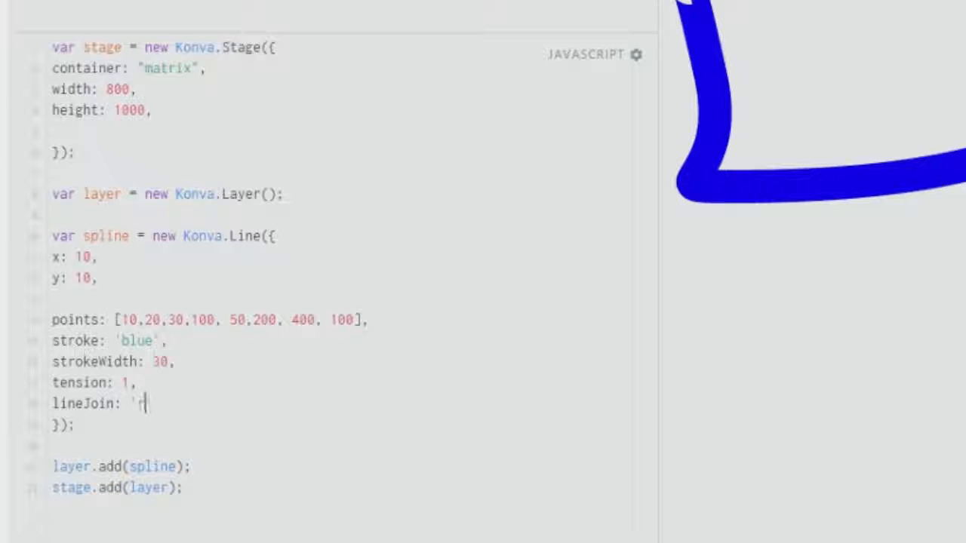
text(ound)
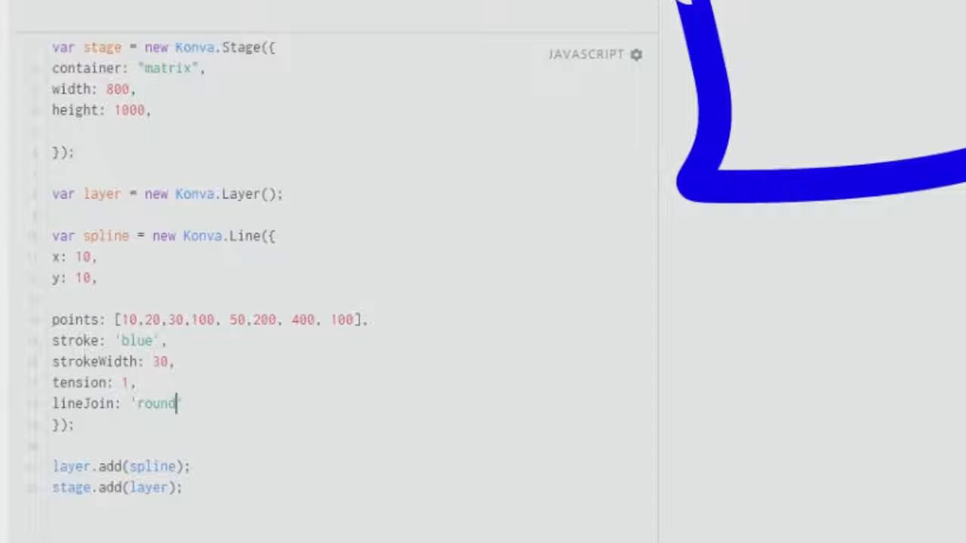